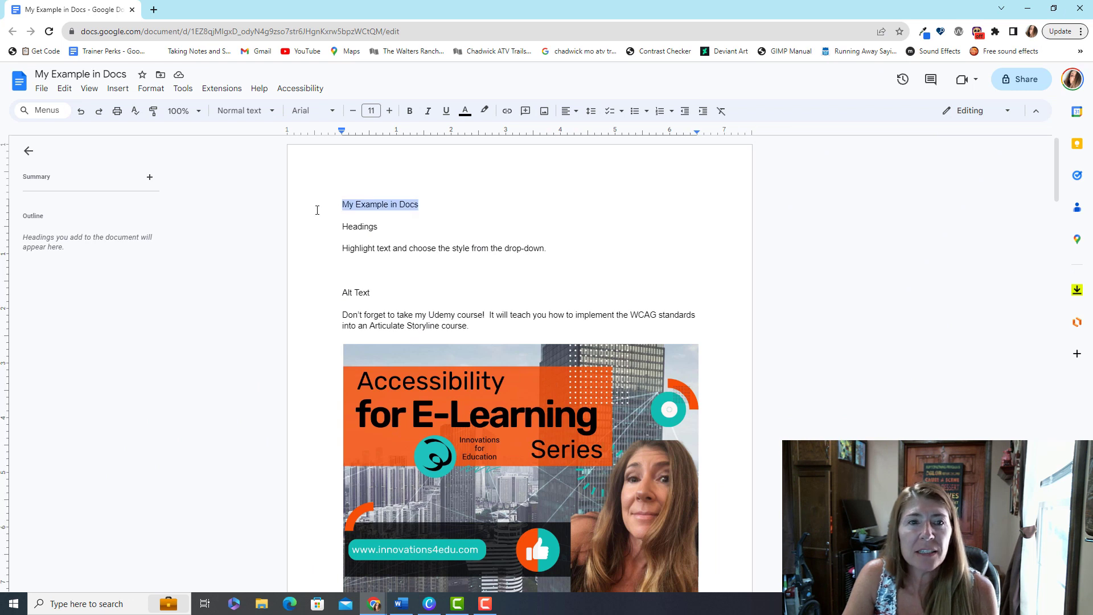
# Step: Style the title as Heading 1 and the Headings and Alt Text lines as Heading 2, then select the picture
pyautogui.click(240, 111)
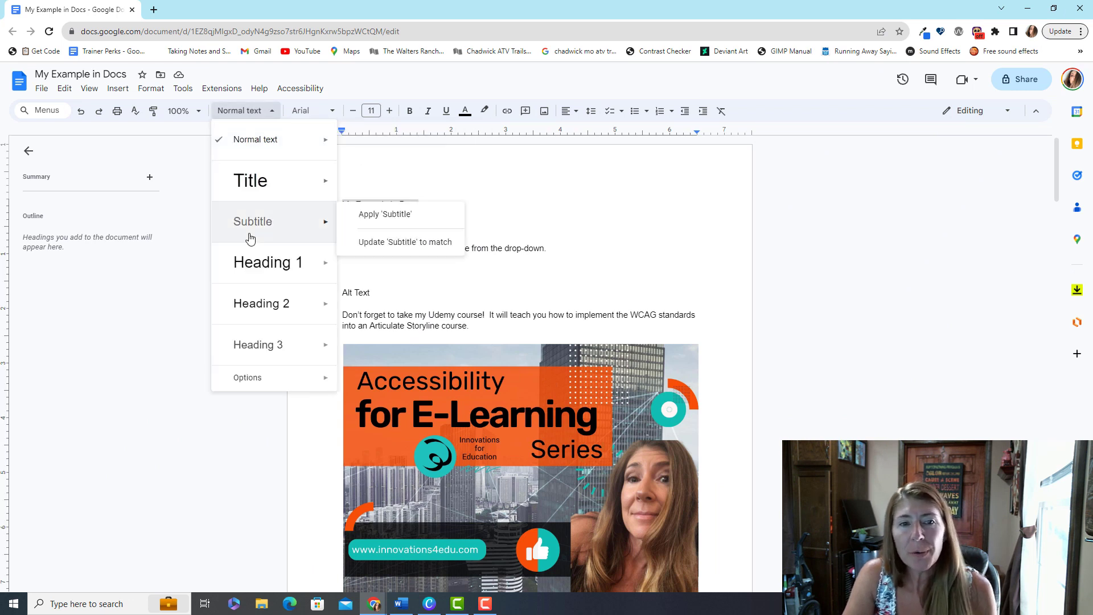
pyautogui.moveTo(268, 262)
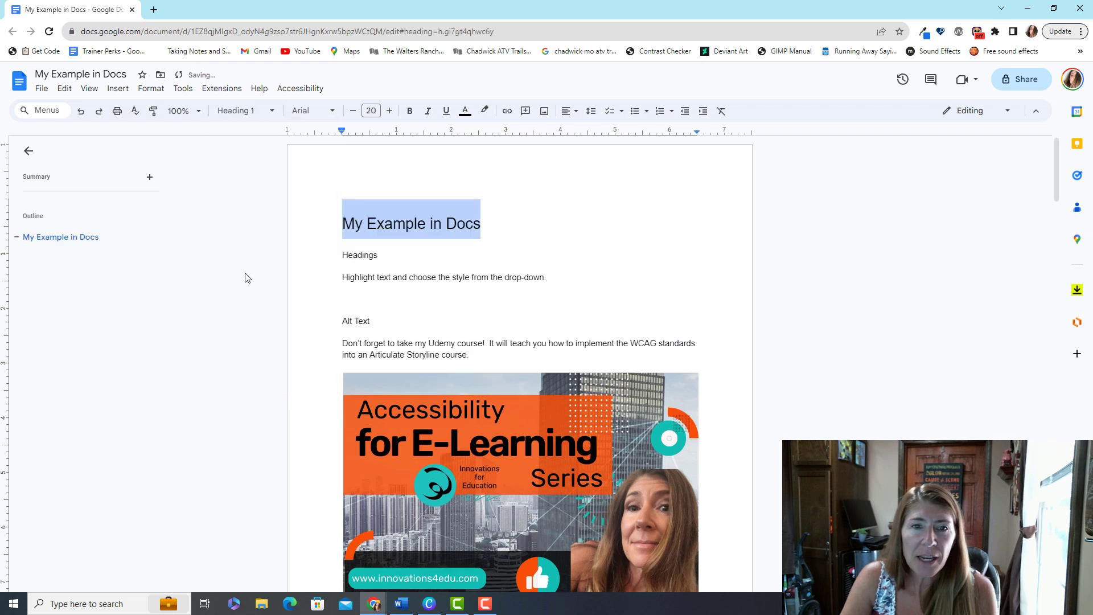
pyautogui.click(357, 254)
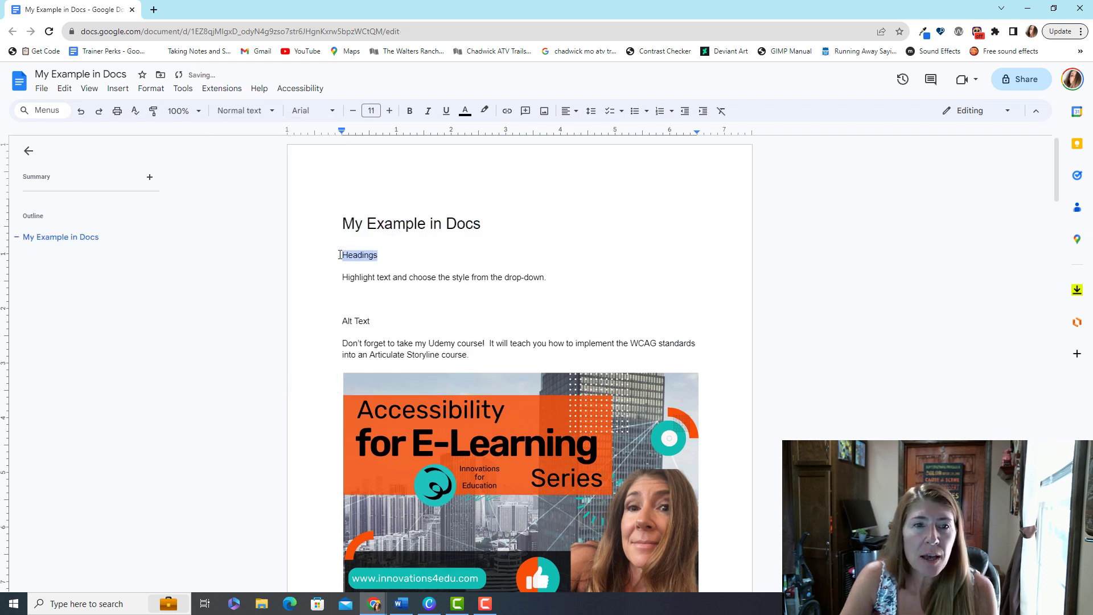
pyautogui.click(241, 111)
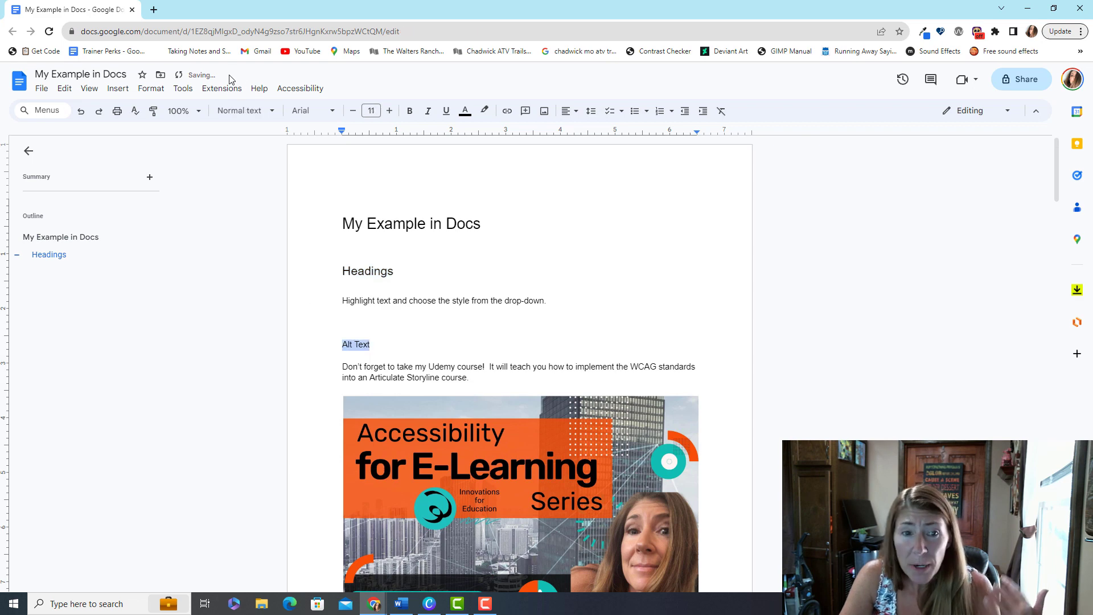
pyautogui.click(241, 111)
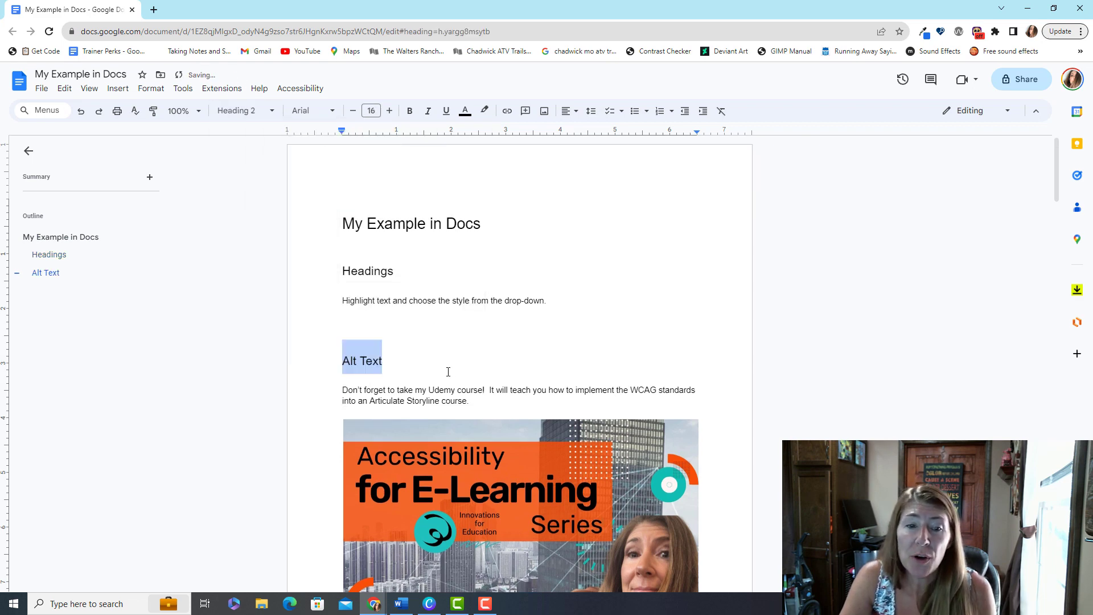
pyautogui.scroll(-3)
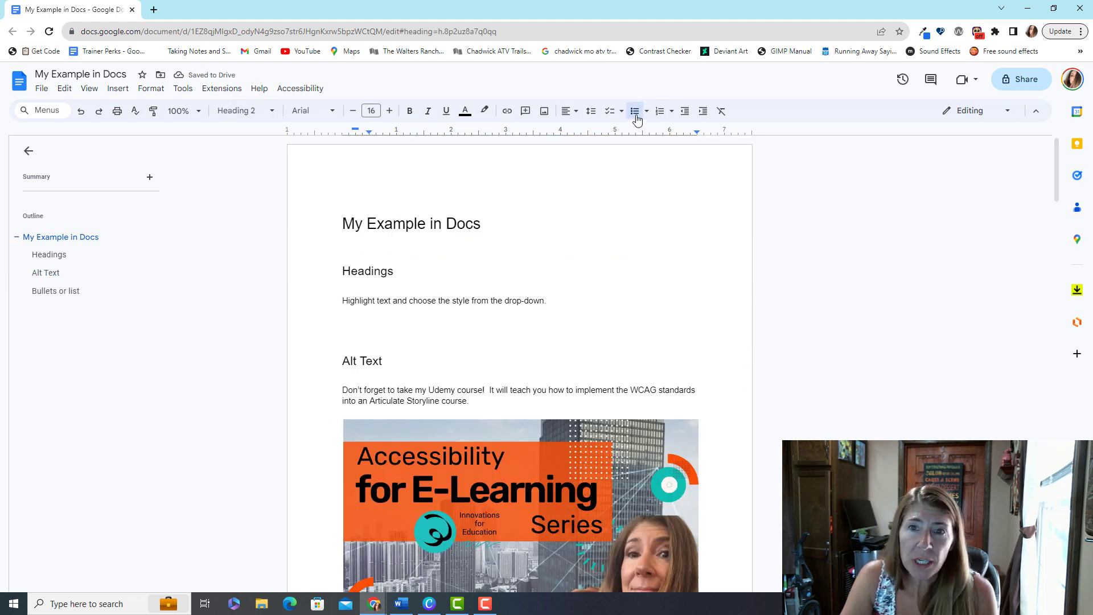
pyautogui.moveTo(659, 112)
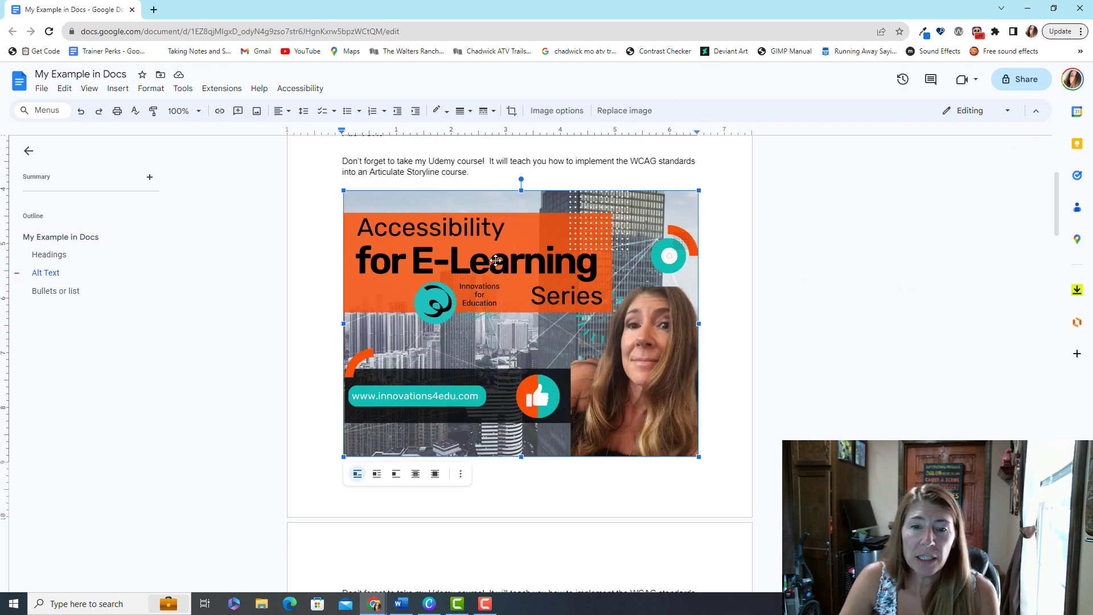
pyautogui.click(556, 111)
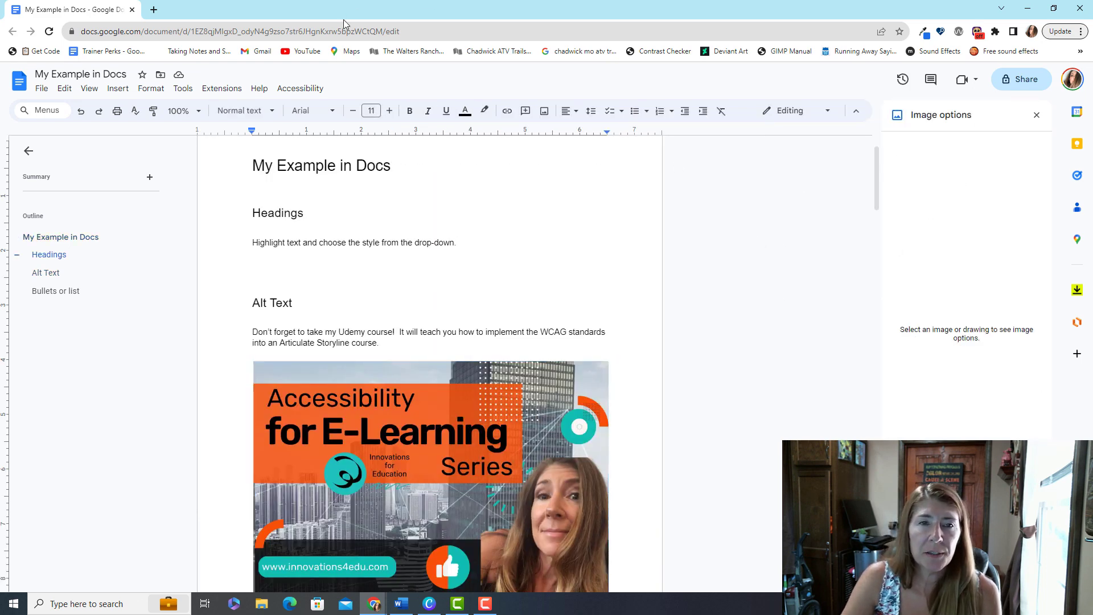
pyautogui.click(300, 89)
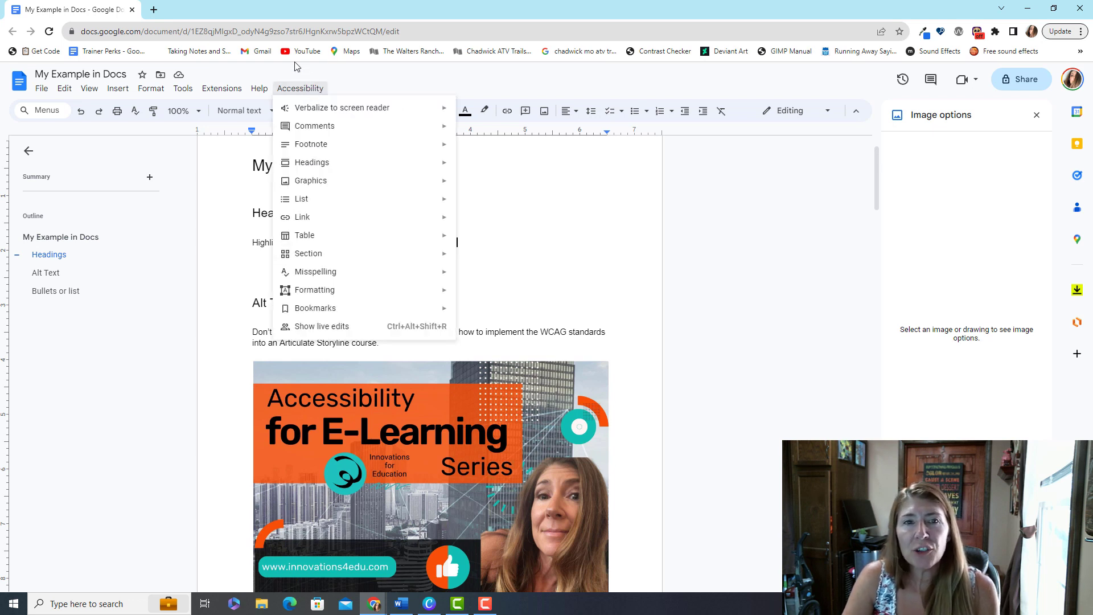
pyautogui.moveTo(342, 107)
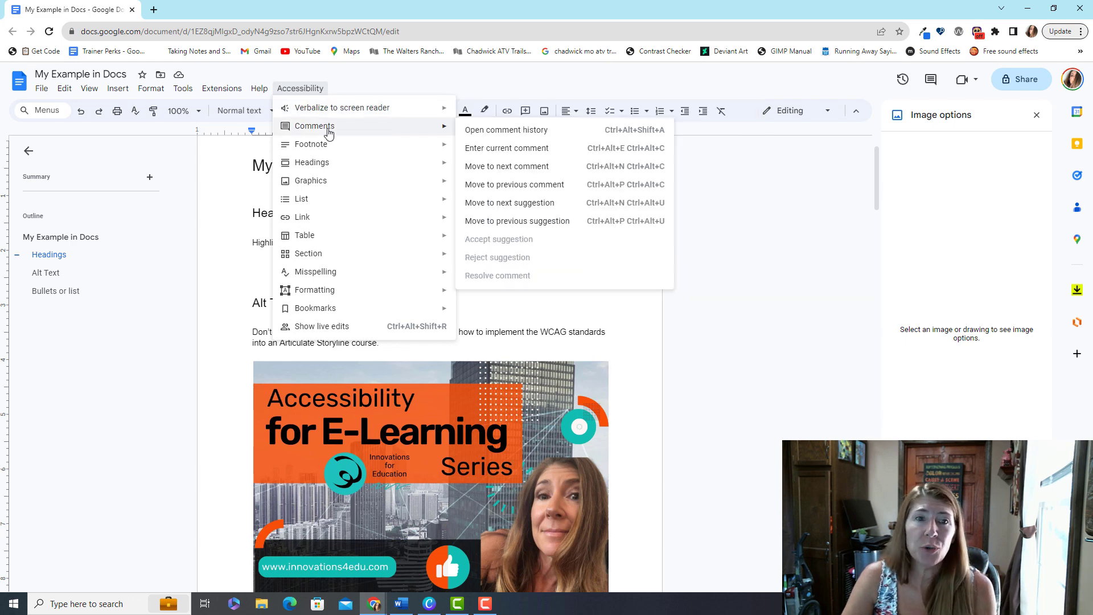
pyautogui.moveTo(310, 181)
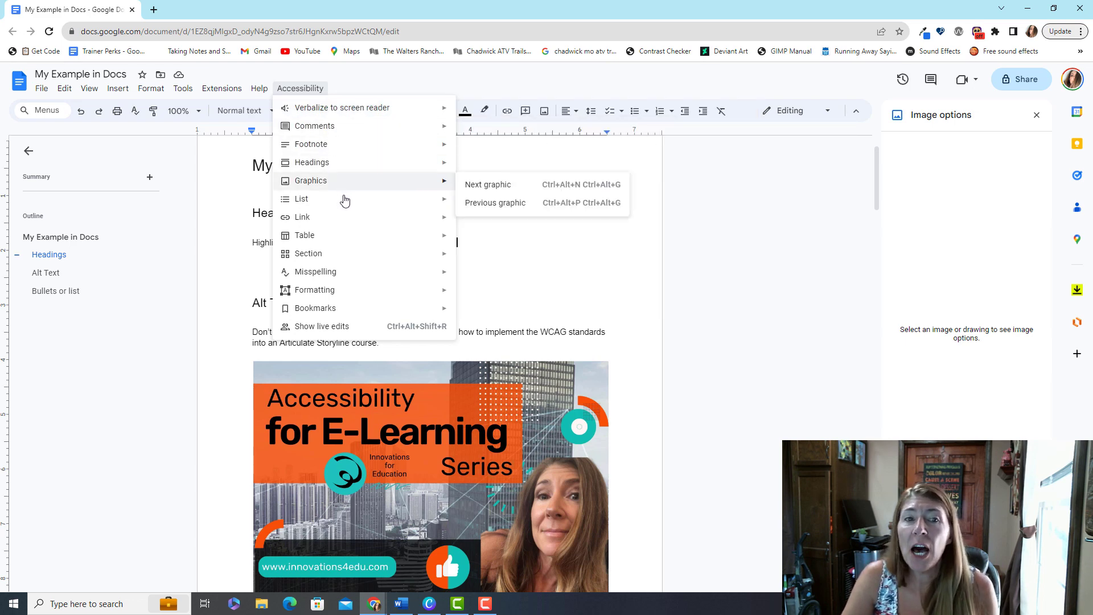
pyautogui.moveTo(348, 293)
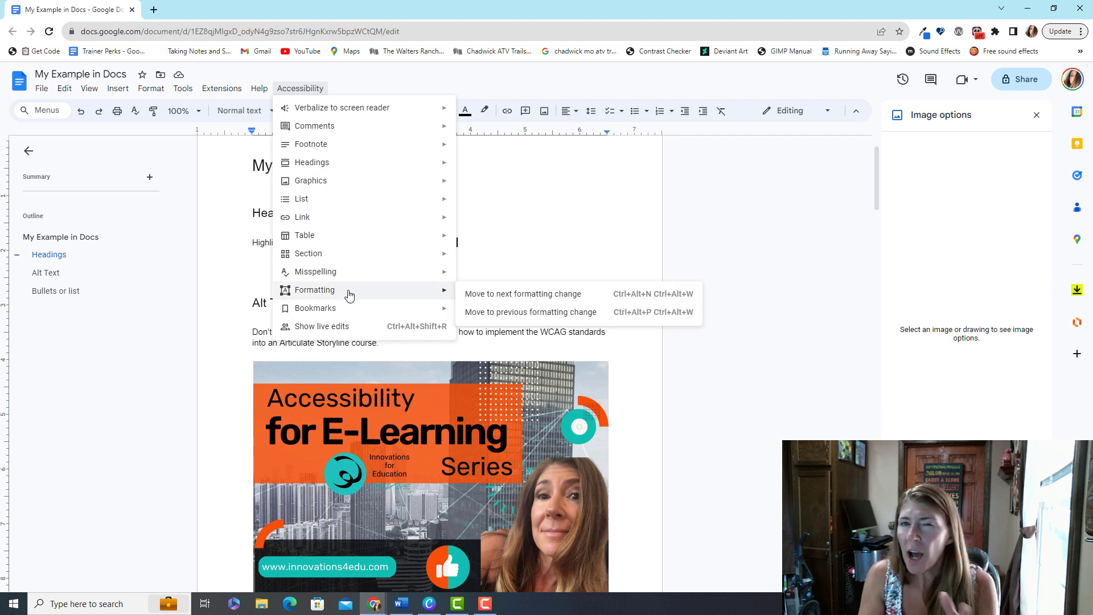
pyautogui.click(399, 603)
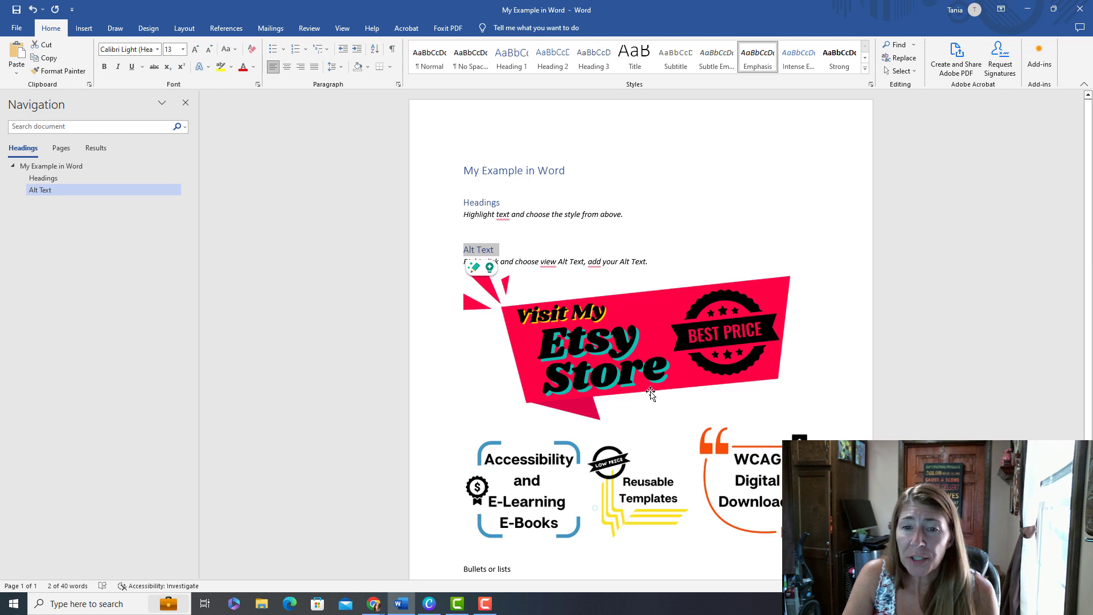
pyautogui.moveTo(645, 389)
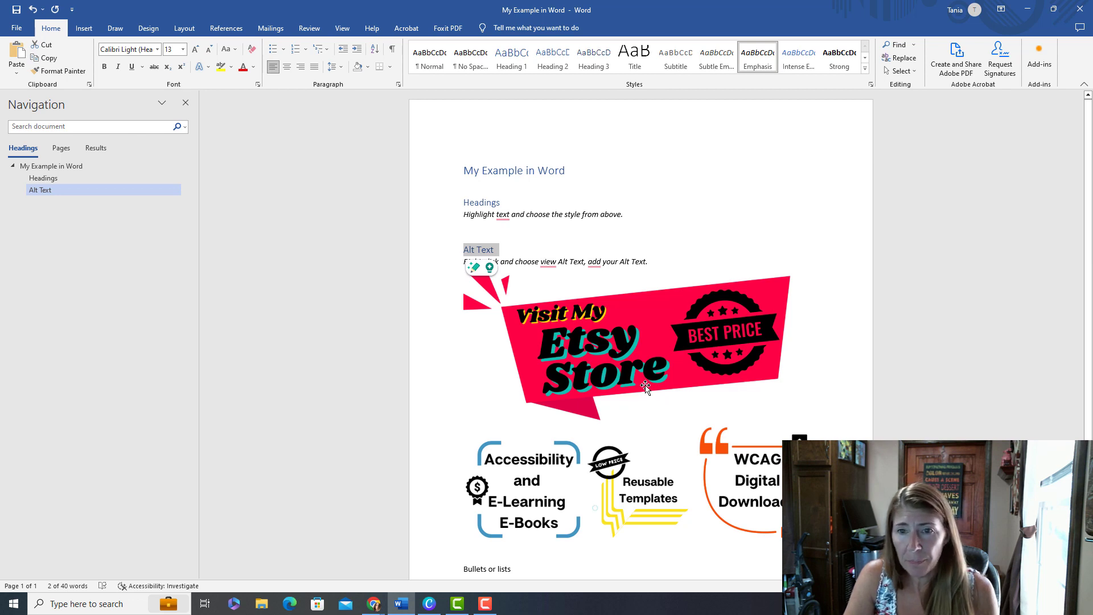
# Step: Show the Alt Text pane for the Etsy store banner picture via View Alt Text
pyautogui.rightClick(644, 387)
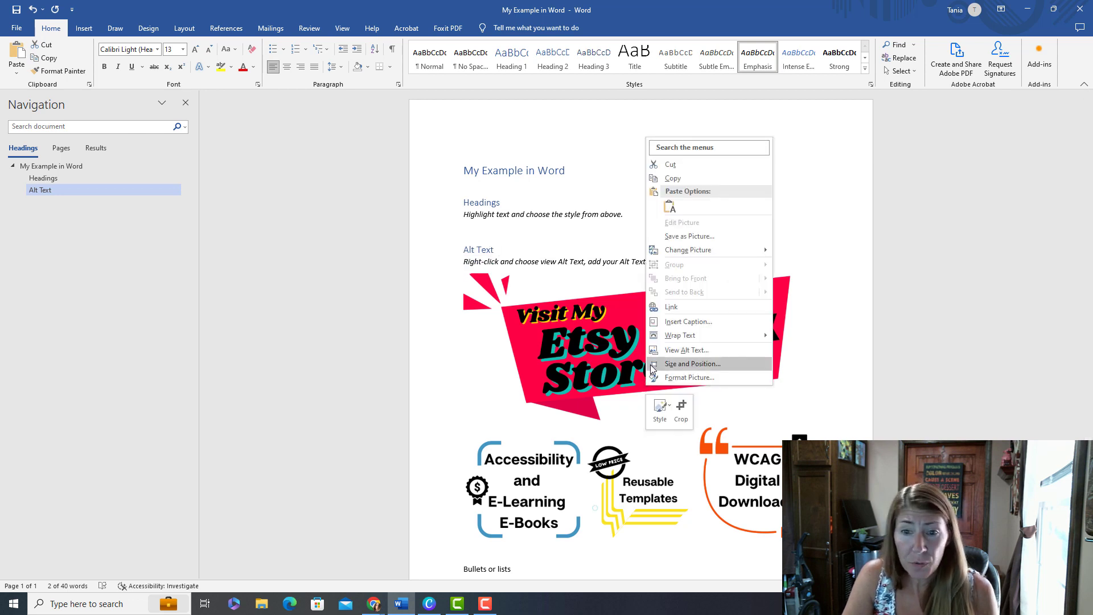
pyautogui.click(685, 349)
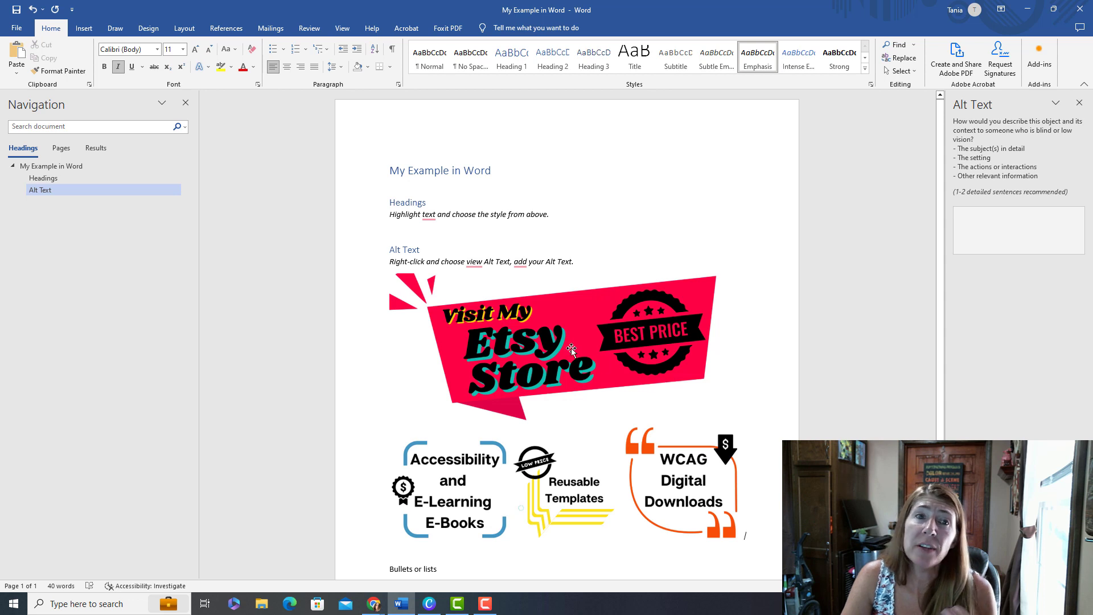
pyautogui.moveTo(309, 27)
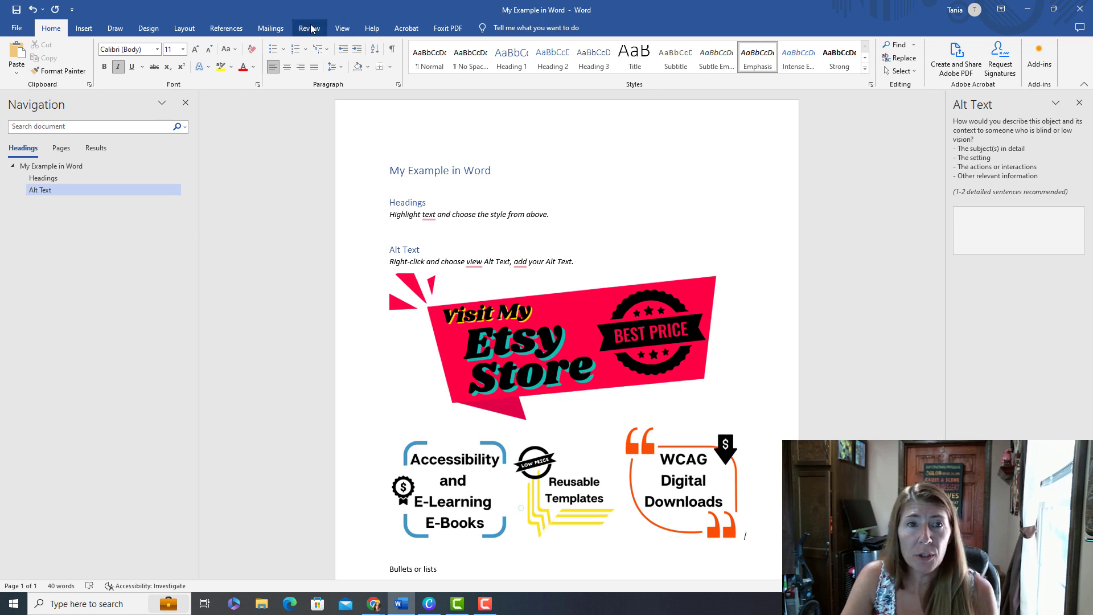
# Step: Run Check Accessibility from Review and mark the flagged Picture 1 as decorative
pyautogui.click(308, 27)
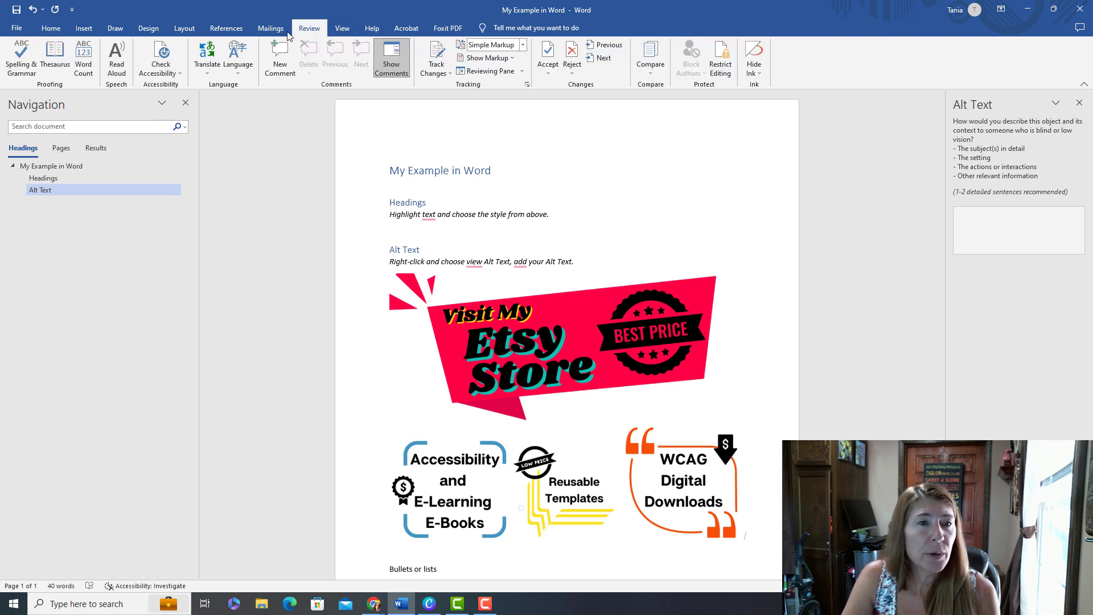
pyautogui.click(160, 58)
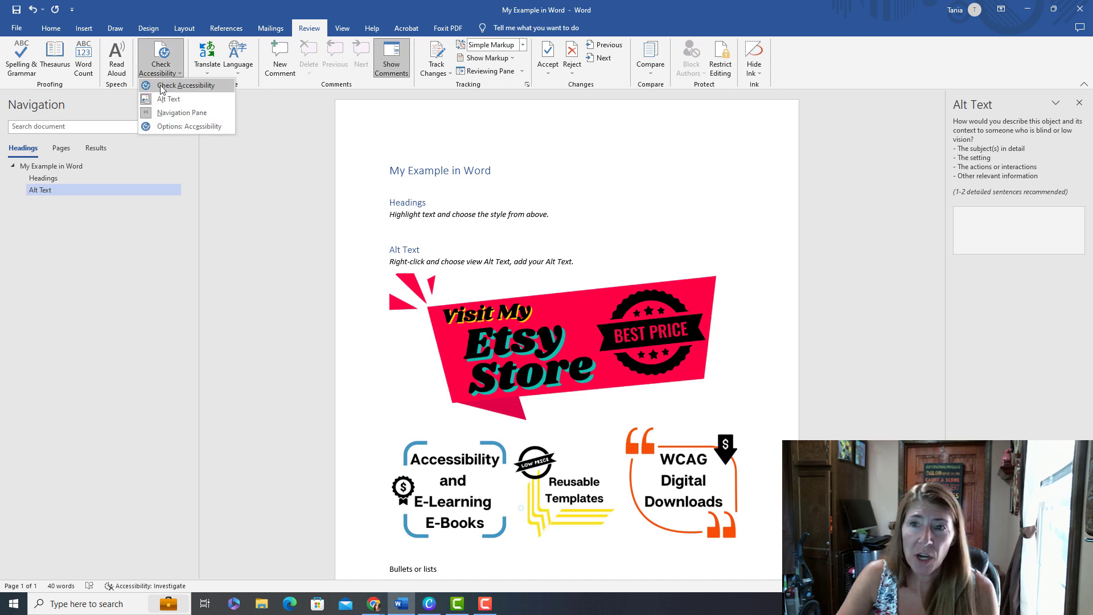
pyautogui.click(185, 85)
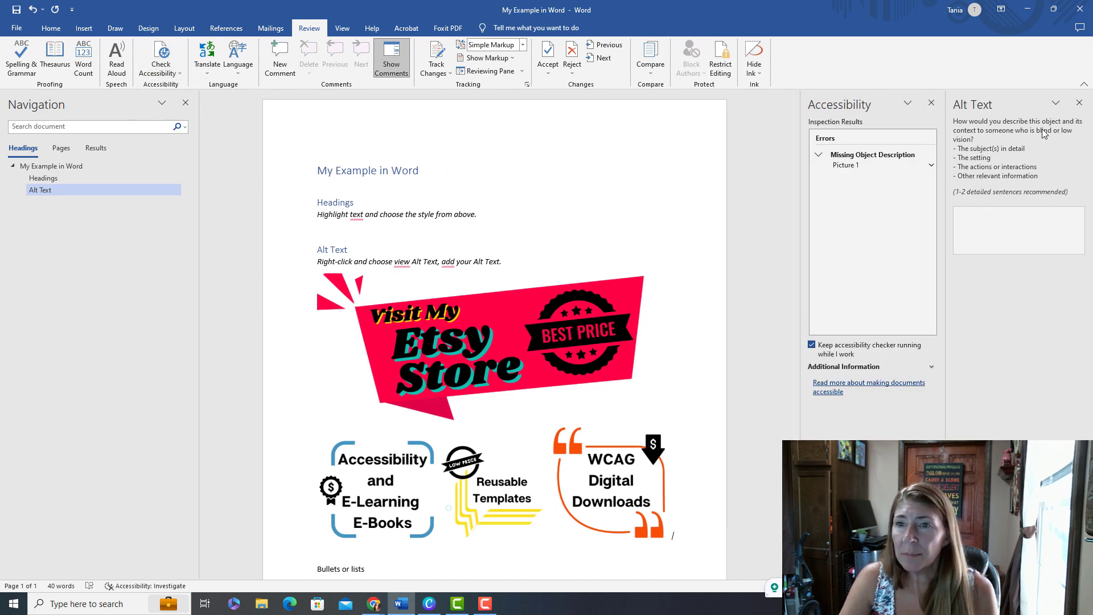
pyautogui.click(1079, 104)
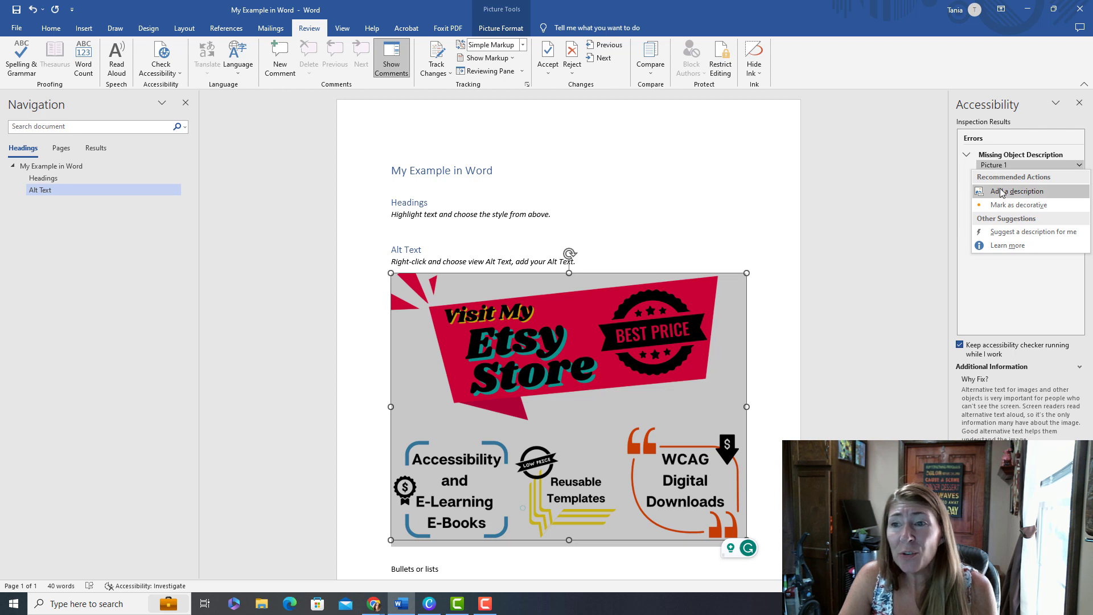
pyautogui.moveTo(1035, 196)
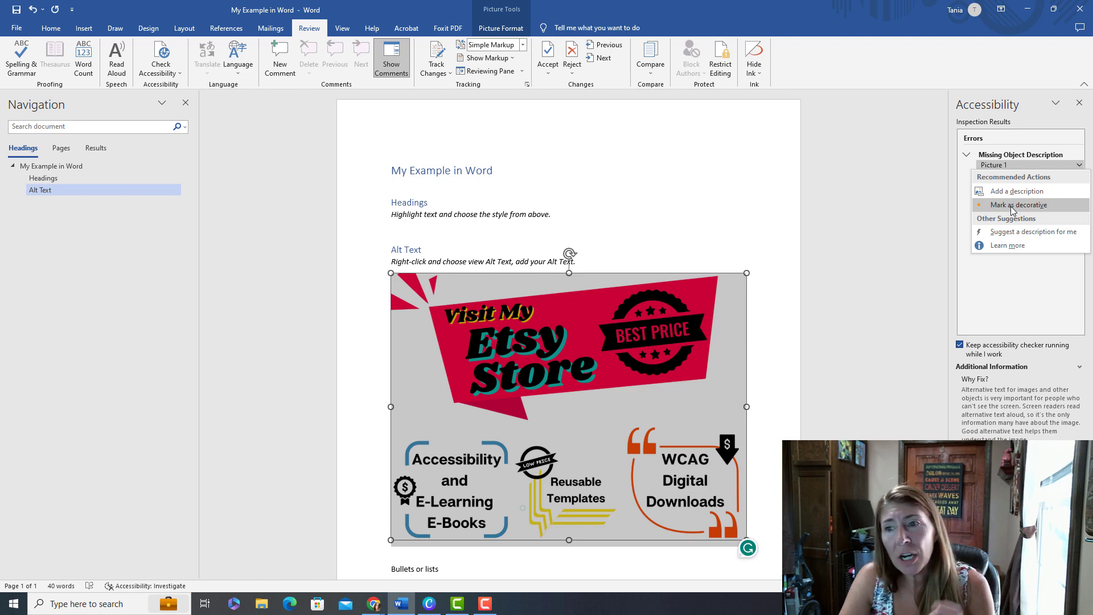
pyautogui.click(1017, 203)
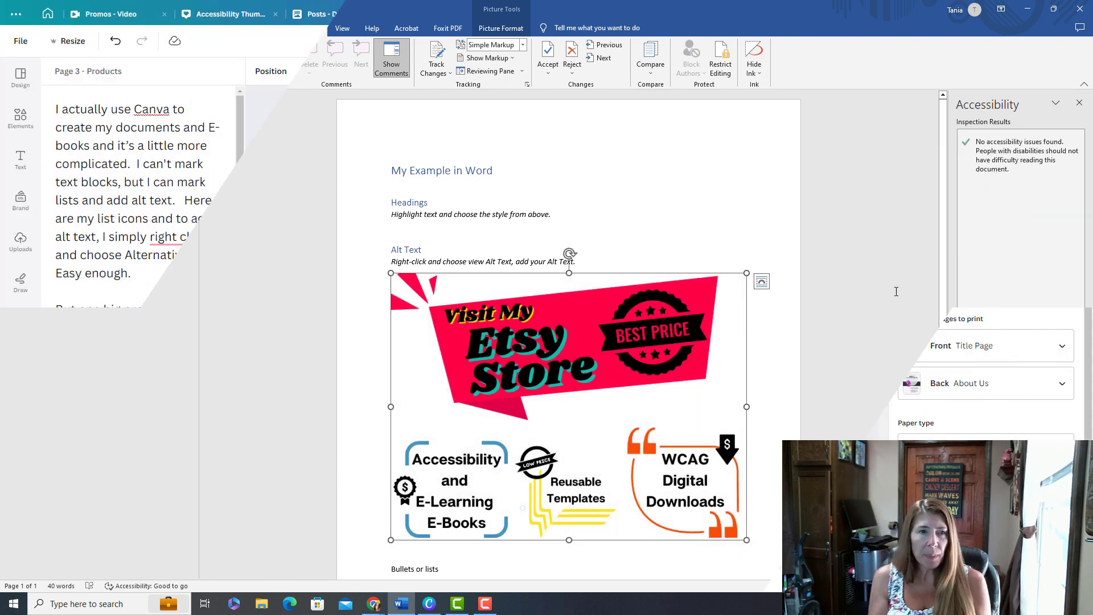
pyautogui.click(451, 13)
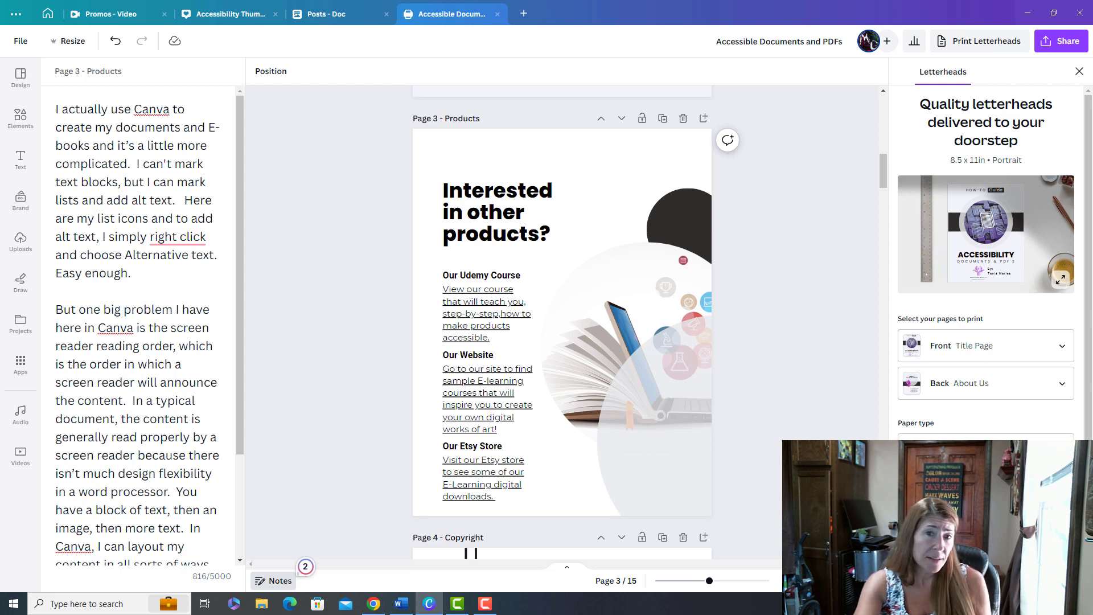
pyautogui.click(496, 211)
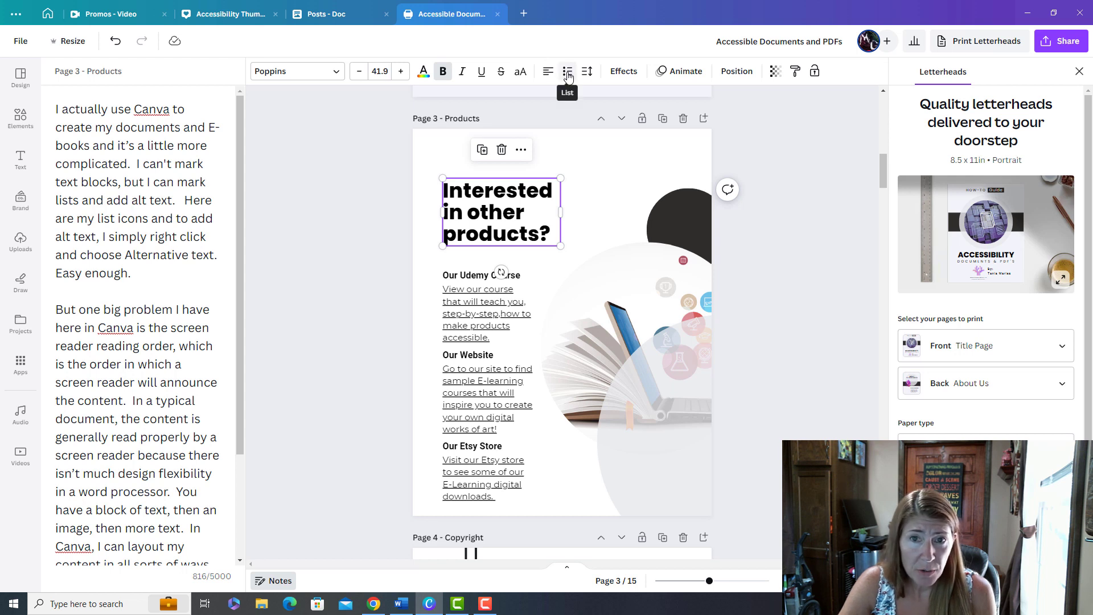
pyautogui.click(567, 70)
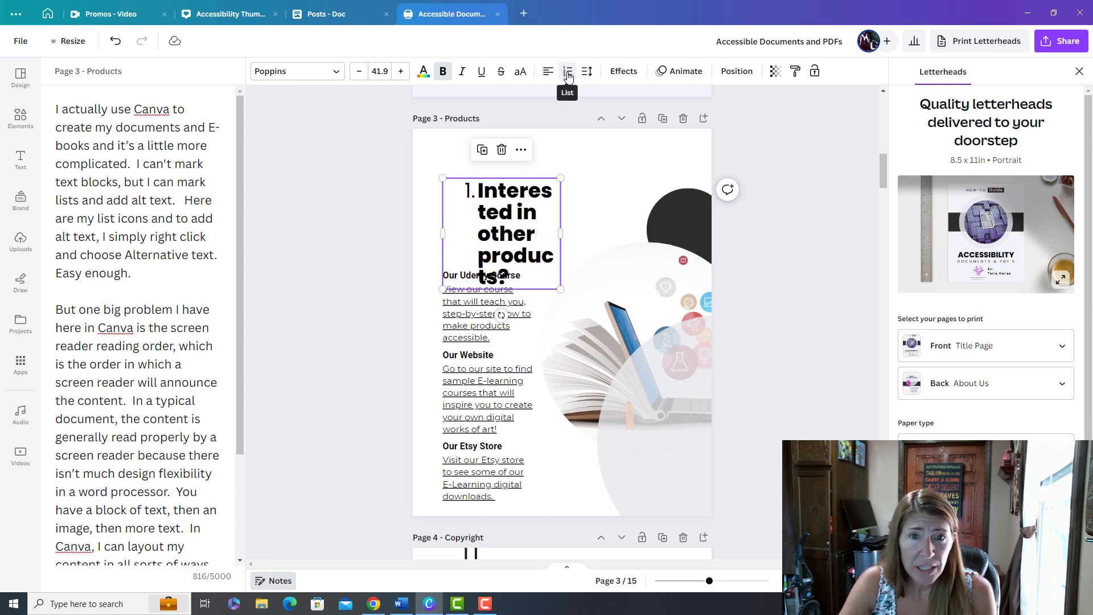
pyautogui.click(567, 70)
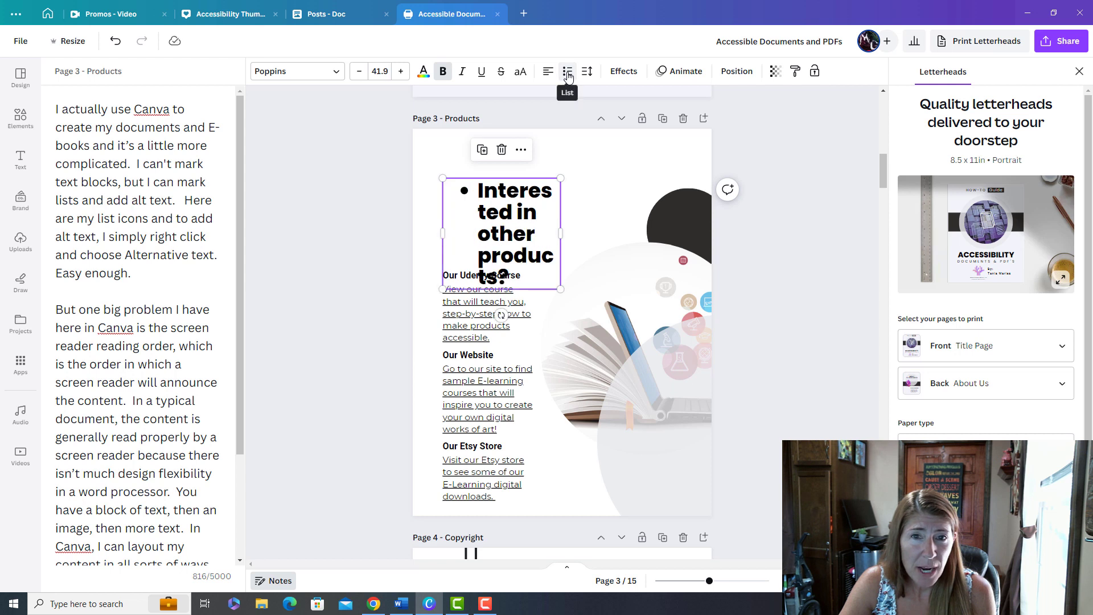
pyautogui.click(567, 70)
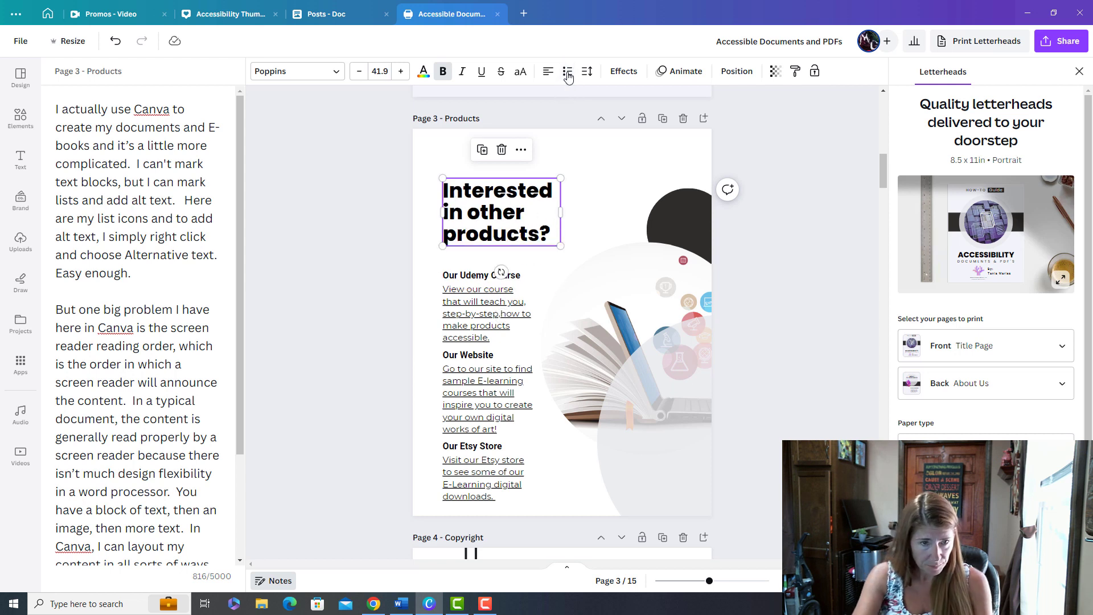
pyautogui.click(488, 397)
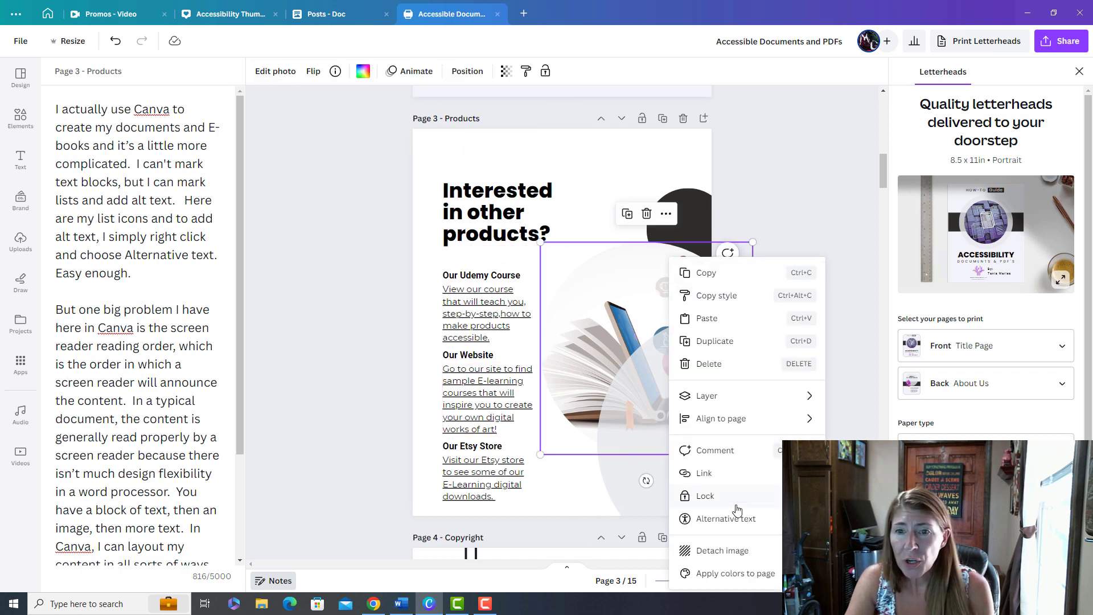
pyautogui.click(722, 518)
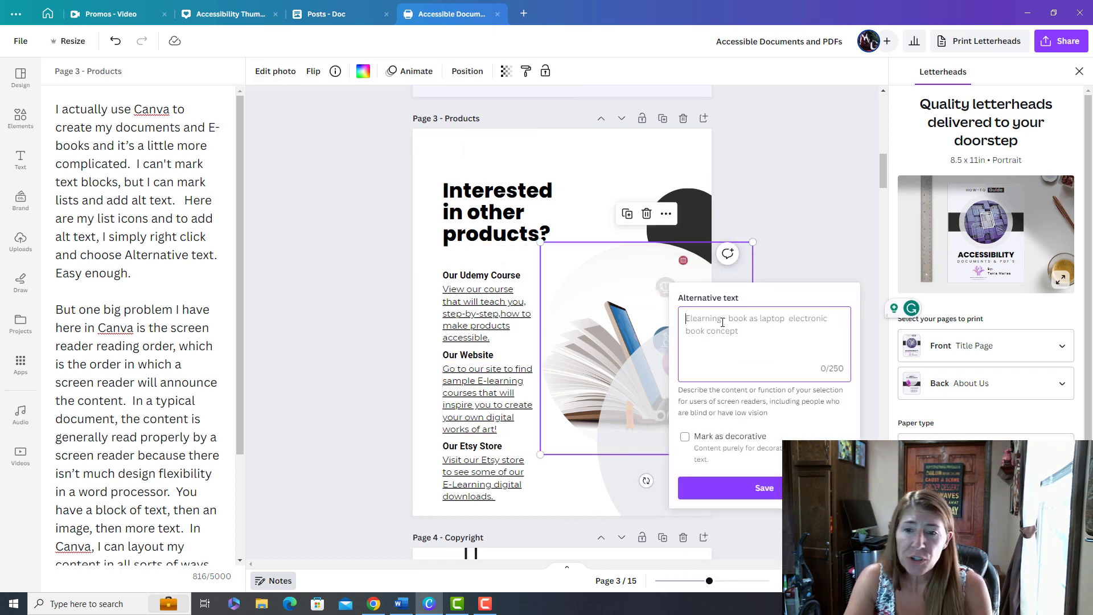
pyautogui.click(685, 436)
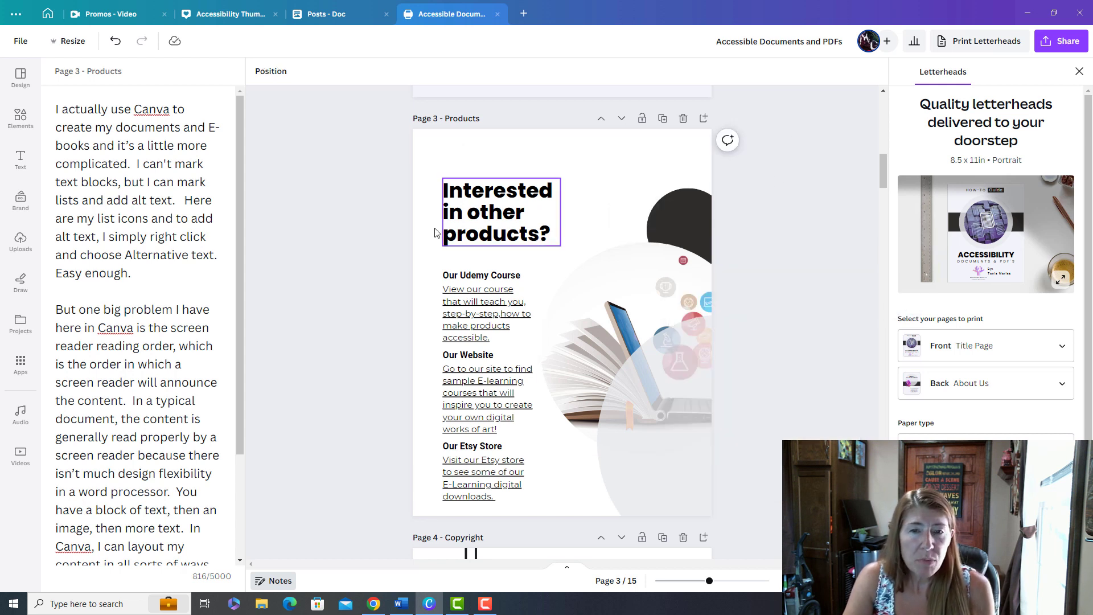
pyautogui.click(487, 399)
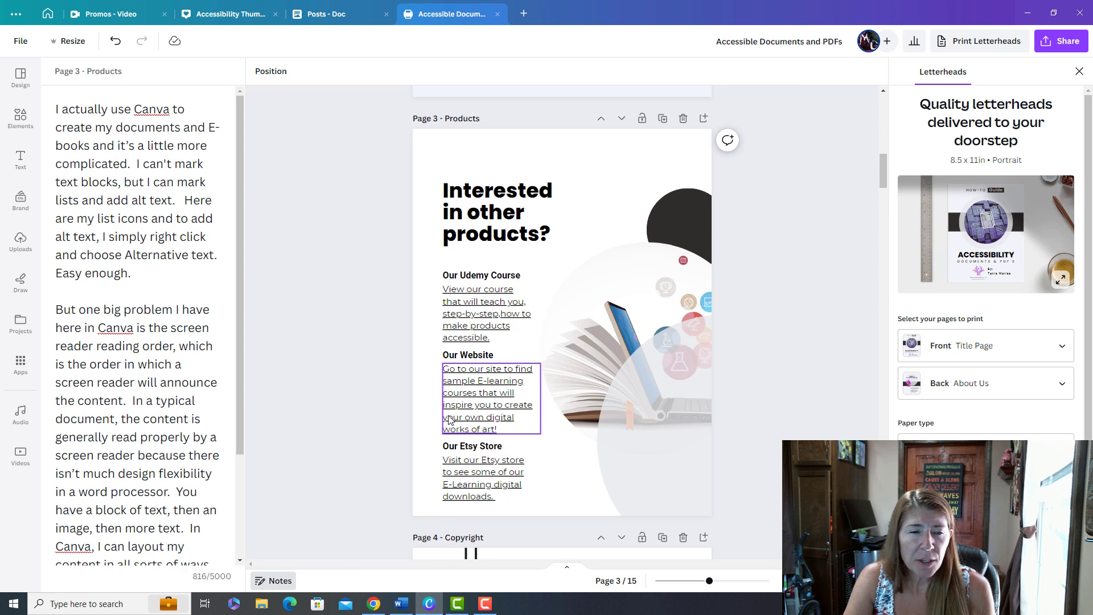
pyautogui.moveTo(504, 374)
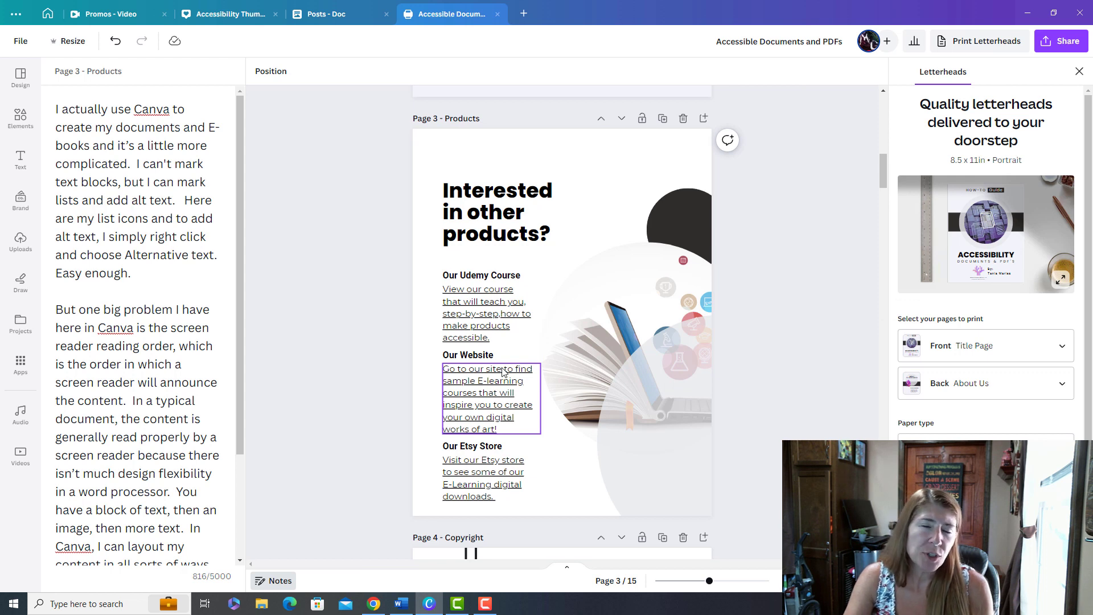
pyautogui.click(700, 177)
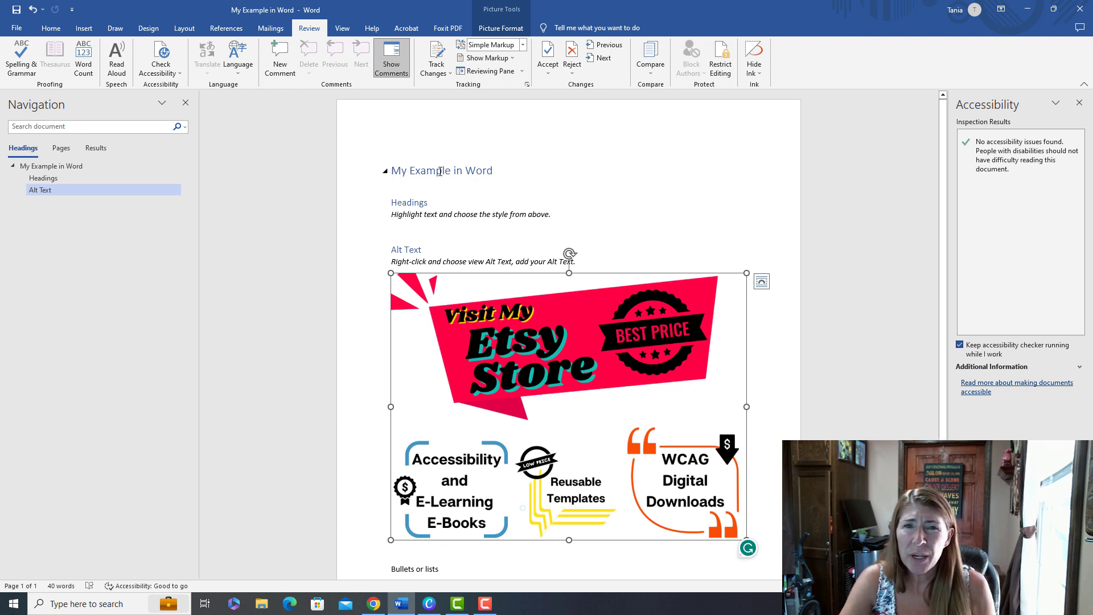
pyautogui.moveTo(465, 196)
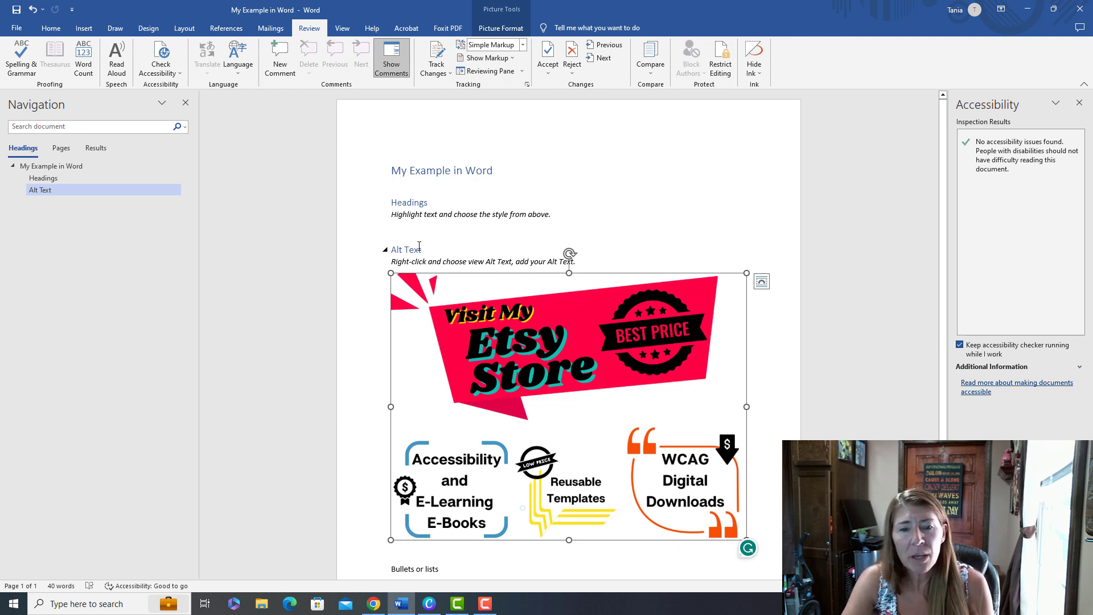
# Step: Scroll down the My Example in Word document that passes the accessibility check
pyautogui.scroll(-3)
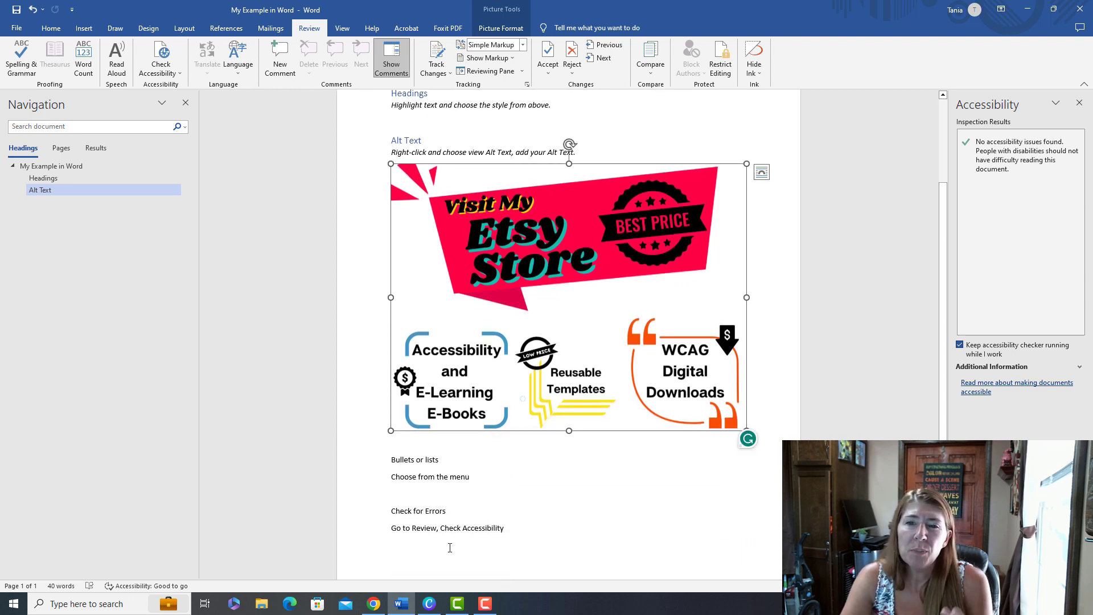
pyautogui.scroll(-3)
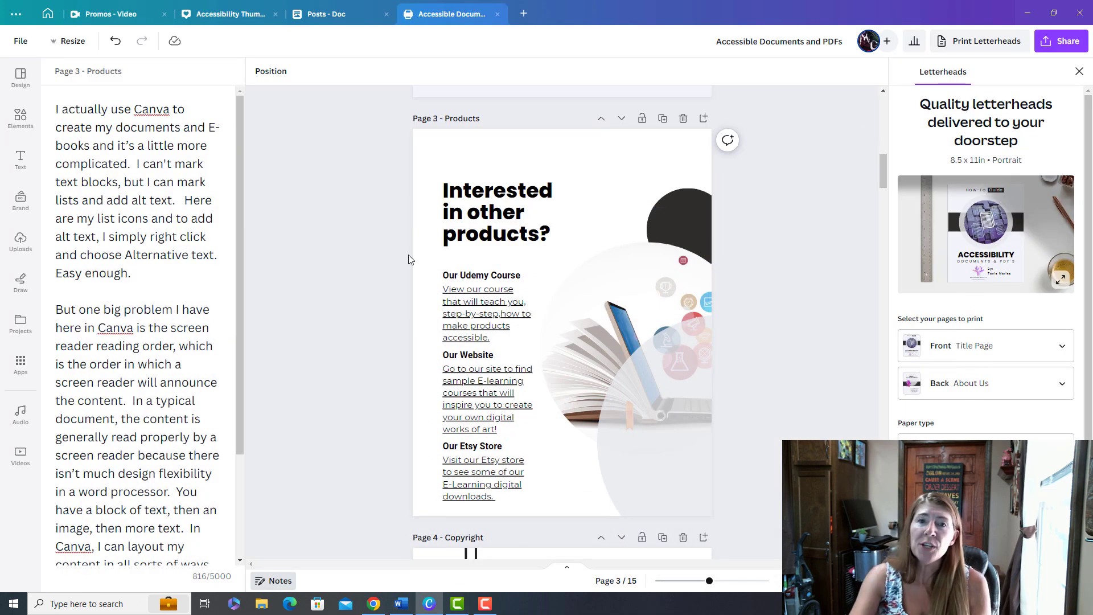
pyautogui.moveTo(362, 165)
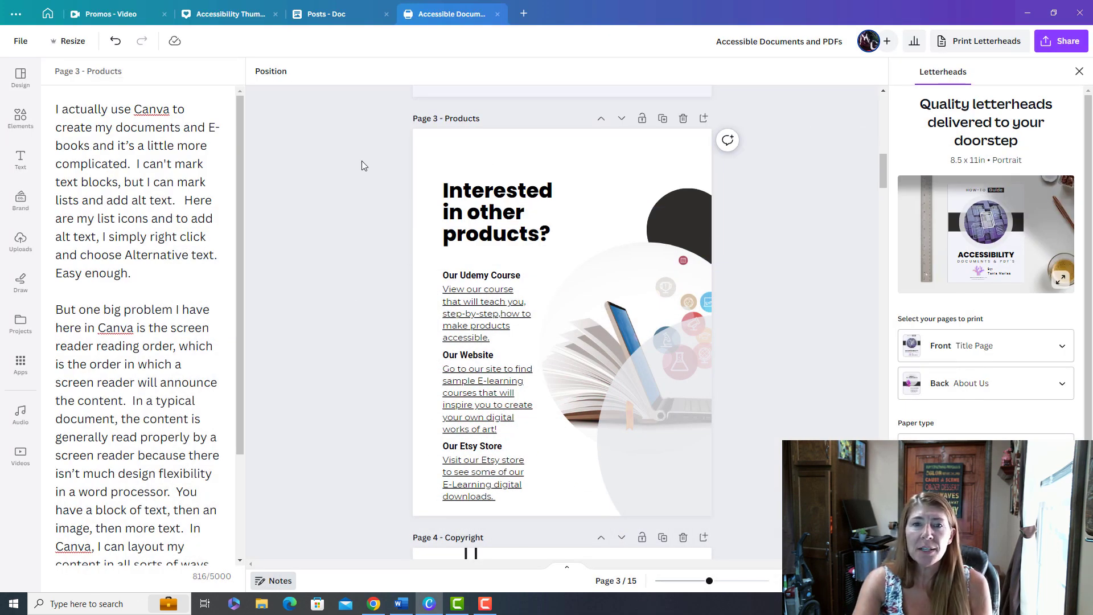
pyautogui.moveTo(420, 285)
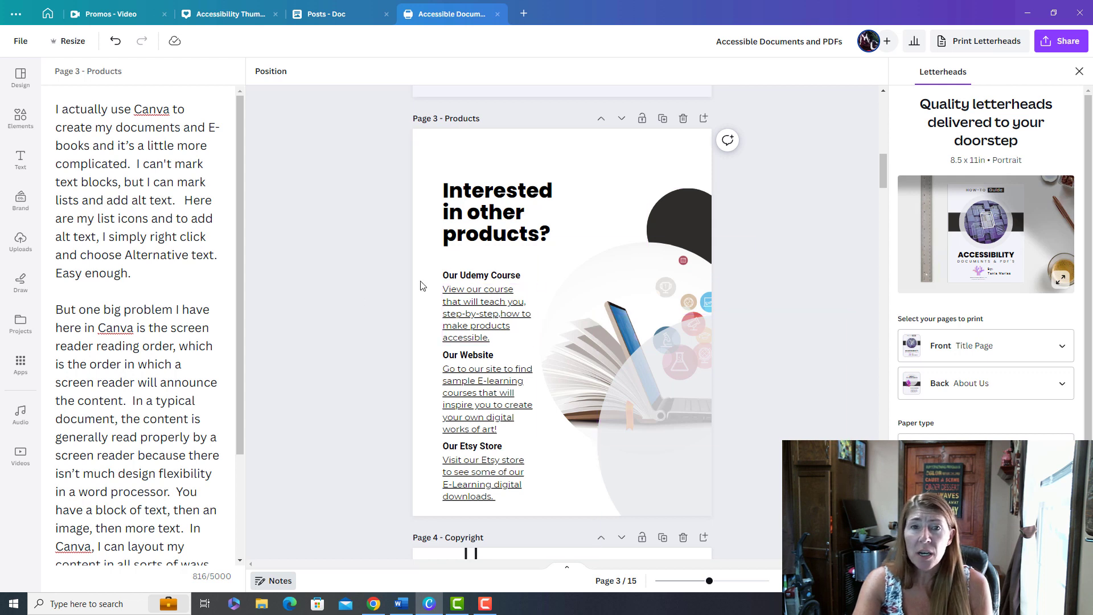
# Step: Choose Download from the Share options for the Accessible Documents and PDFs design
pyautogui.click(497, 211)
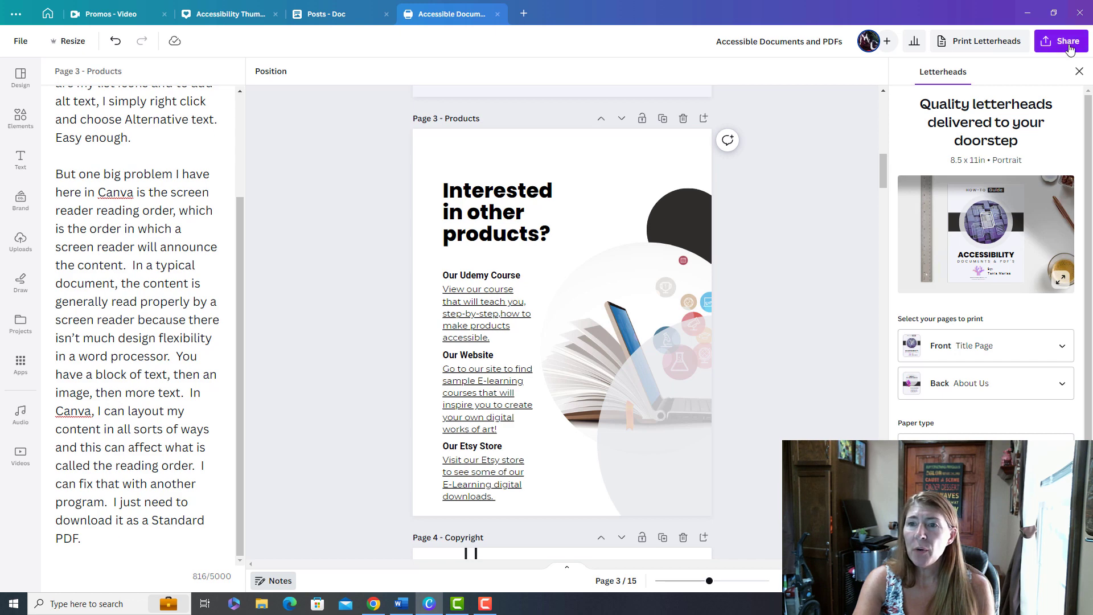
pyautogui.click(1060, 41)
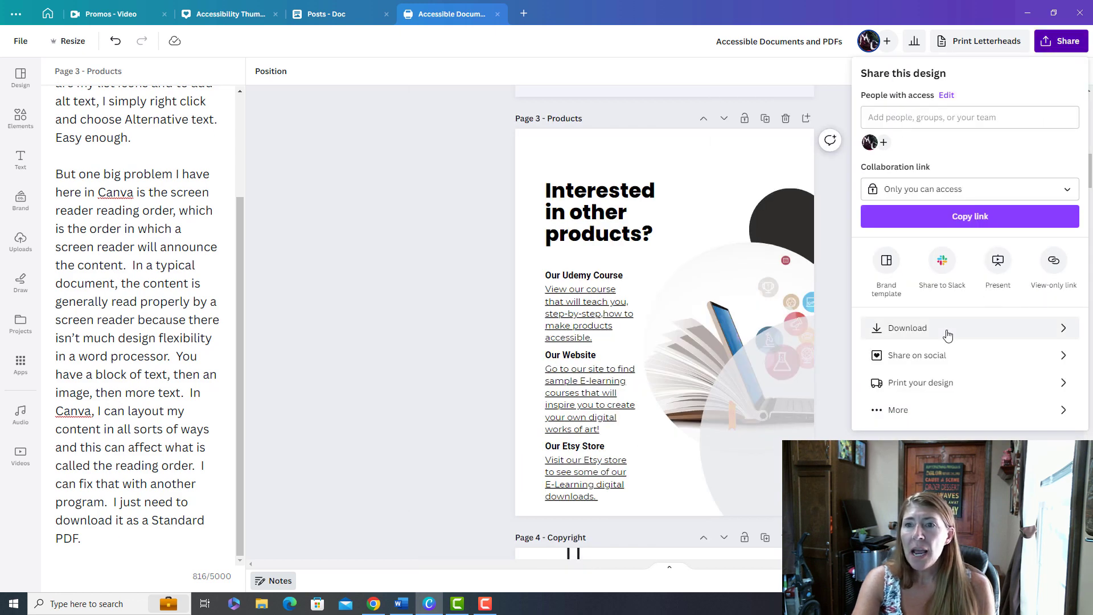
pyautogui.click(907, 328)
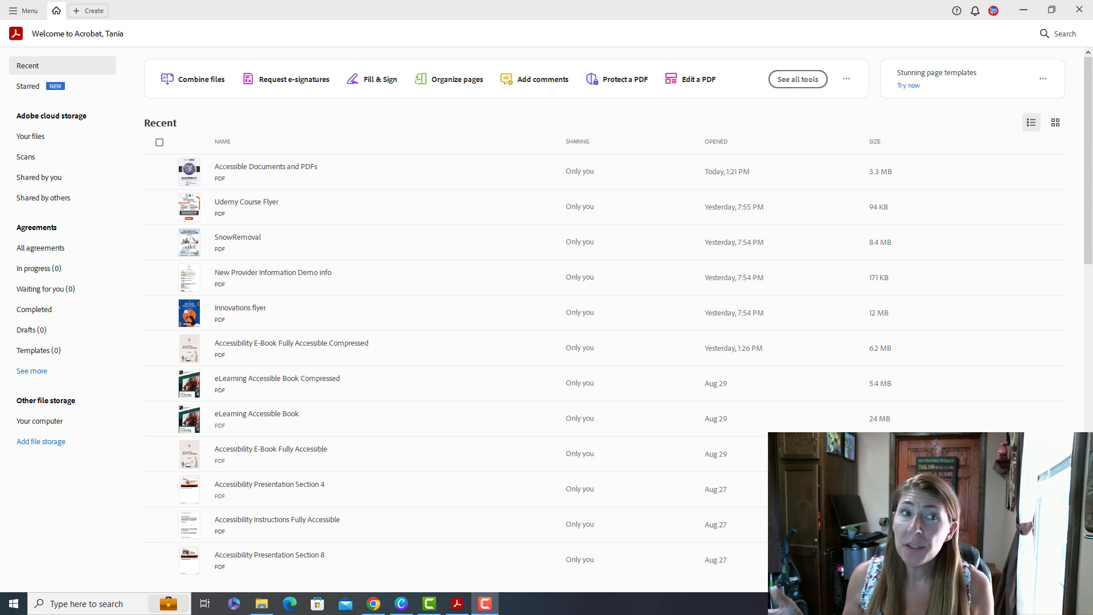
pyautogui.moveTo(579, 119)
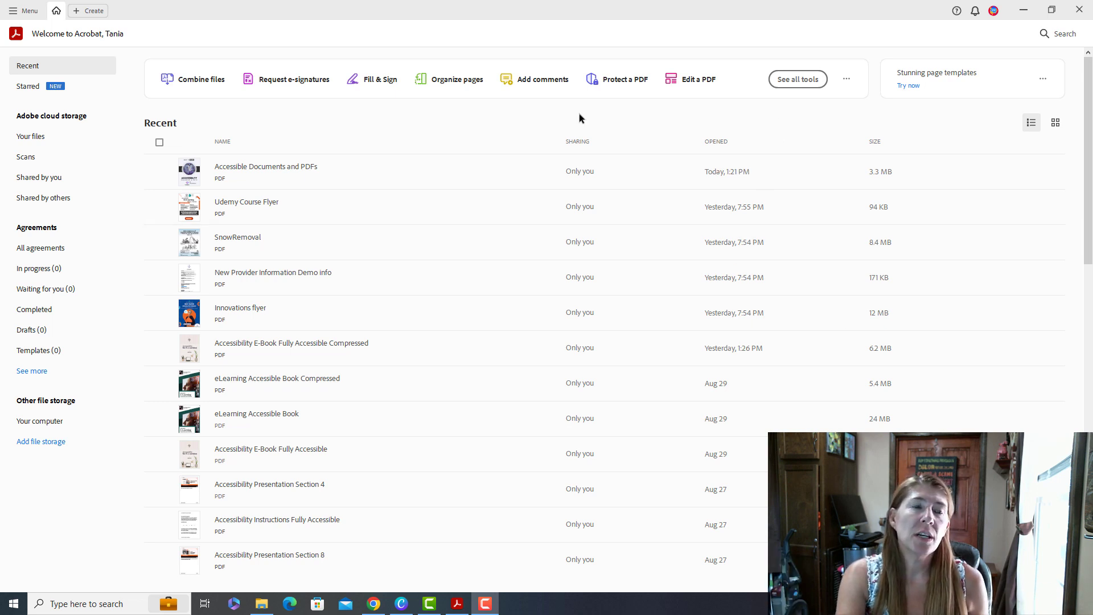
# Step: Open the Accessible Documents and PDFs guide via Menu > Open and choose Prepare for accessibility
pyautogui.click(24, 10)
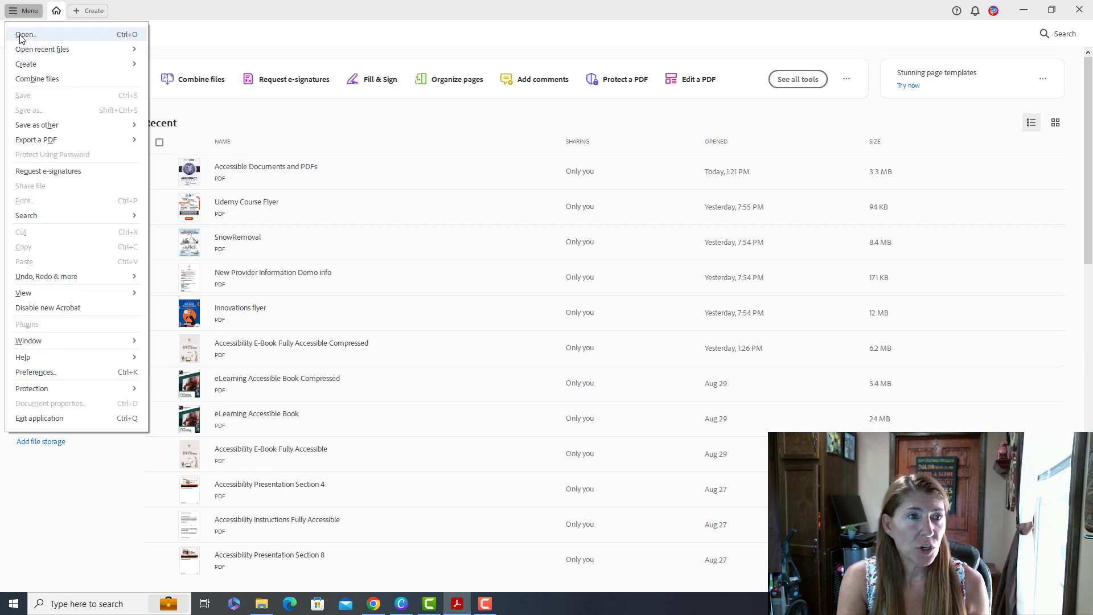
pyautogui.click(26, 33)
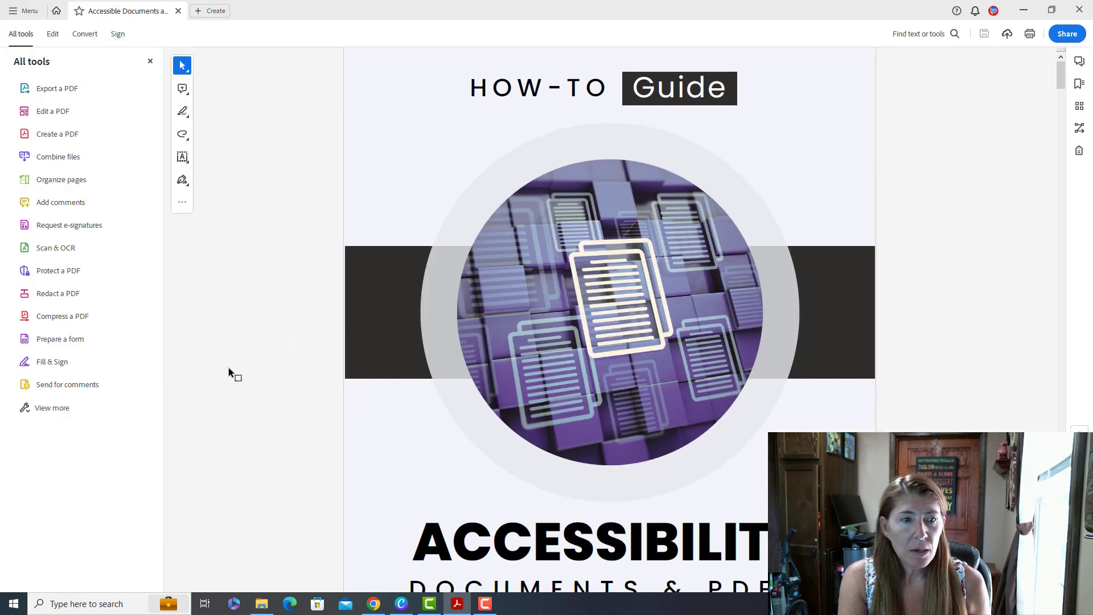
pyautogui.scroll(-3)
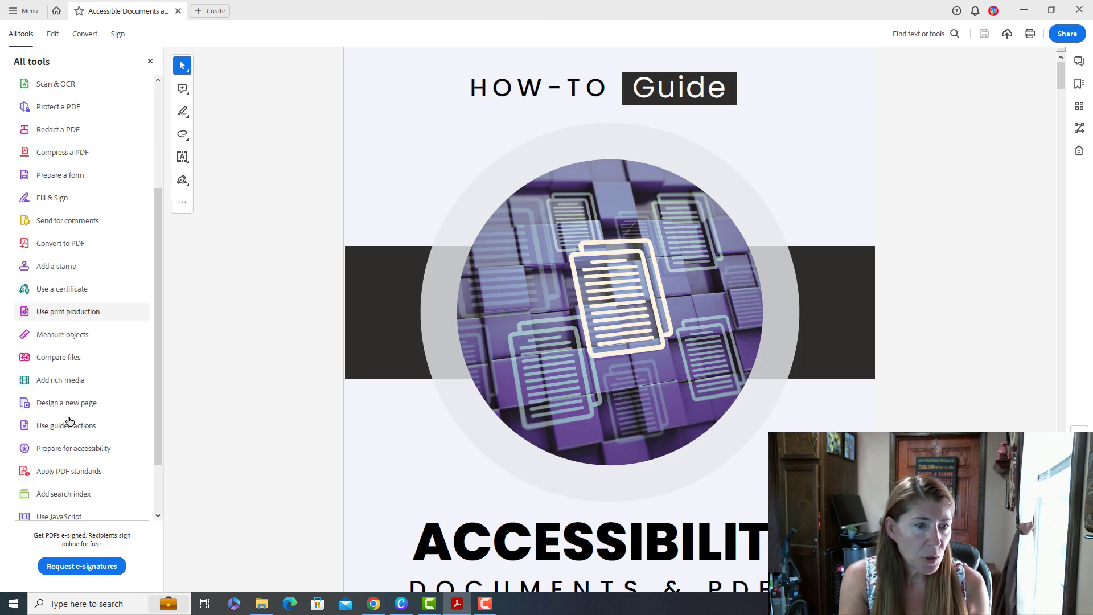
pyautogui.click(73, 449)
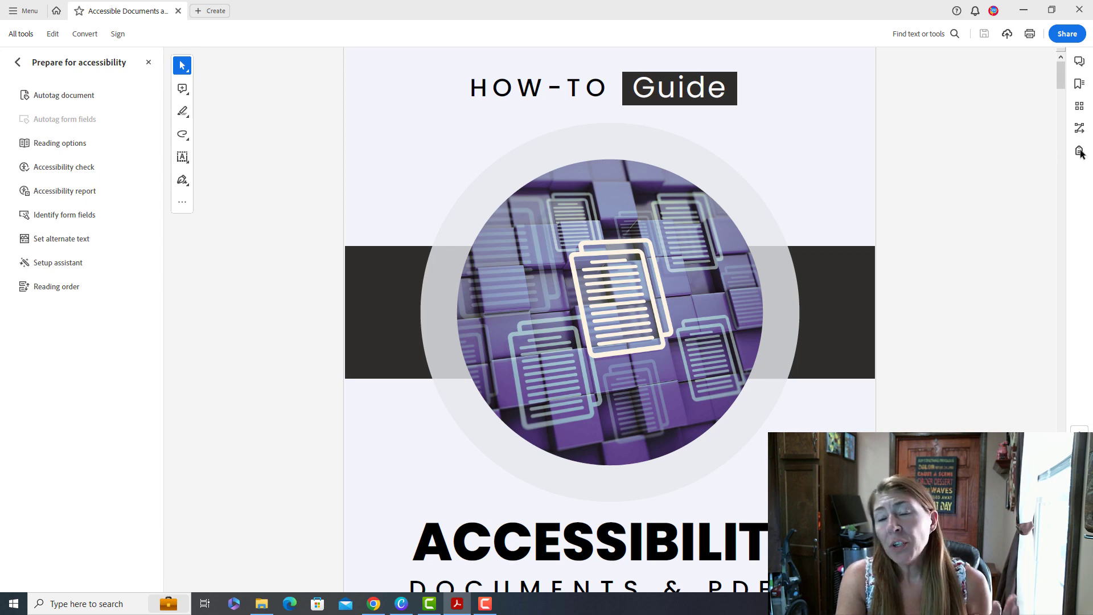
pyautogui.click(1077, 151)
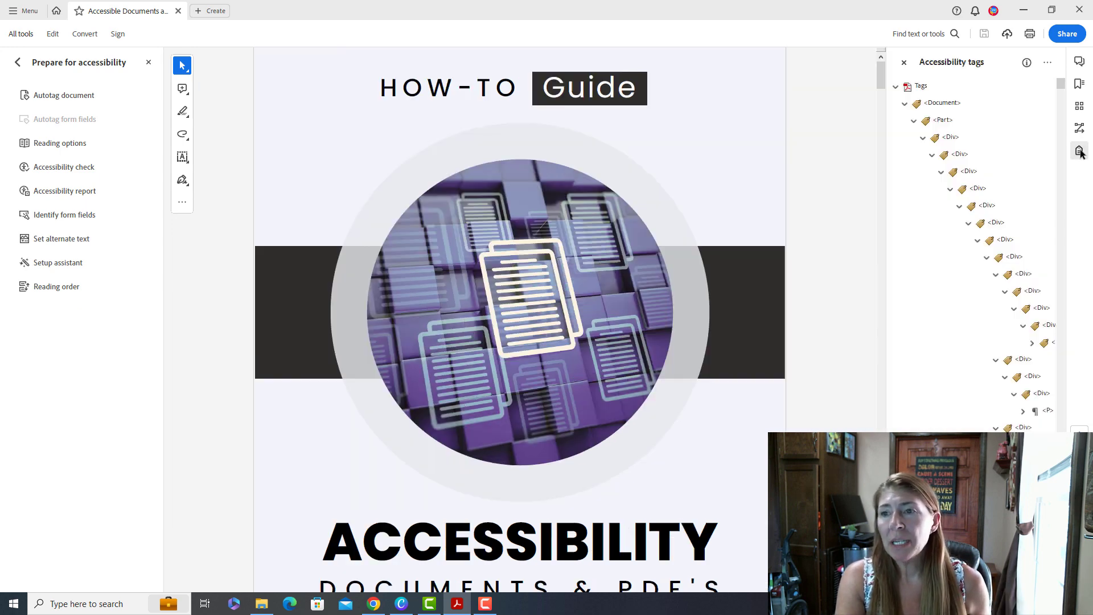
pyautogui.scroll(-3)
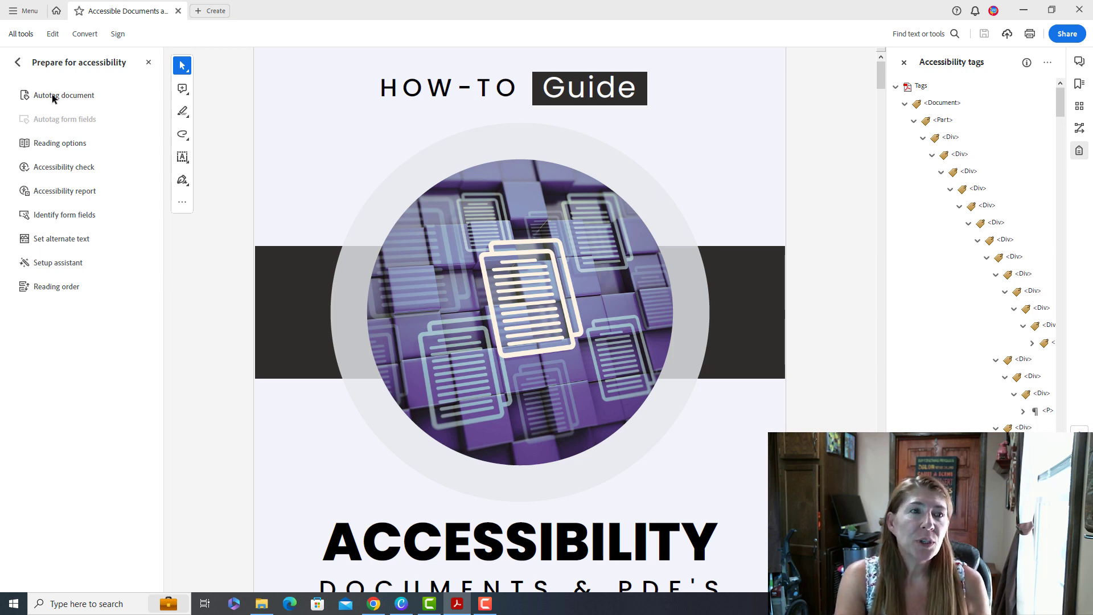
pyautogui.moveTo(62, 95)
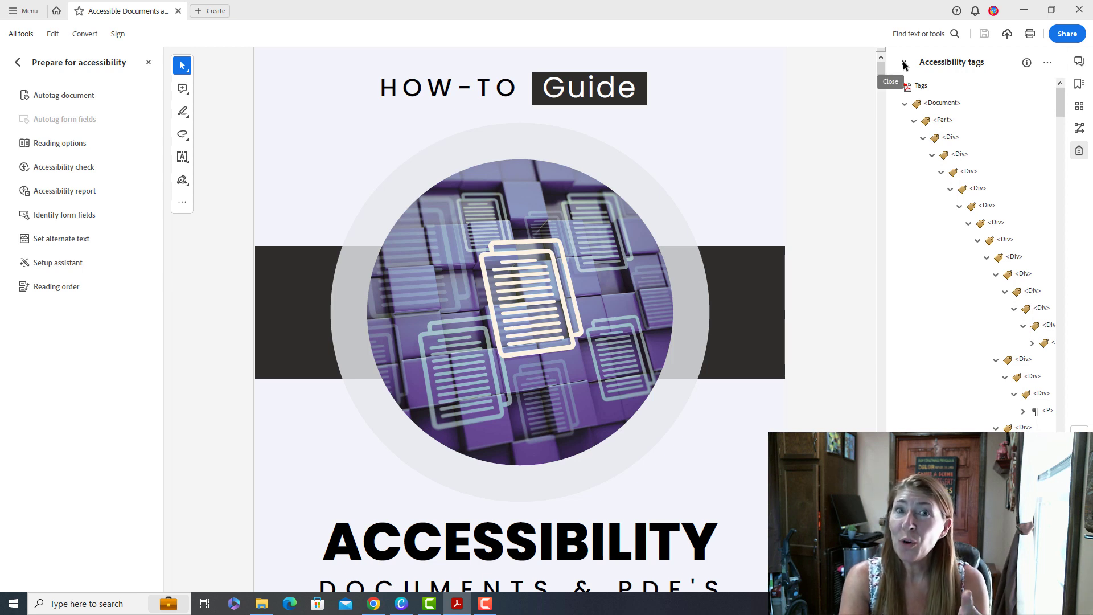
pyautogui.click(904, 64)
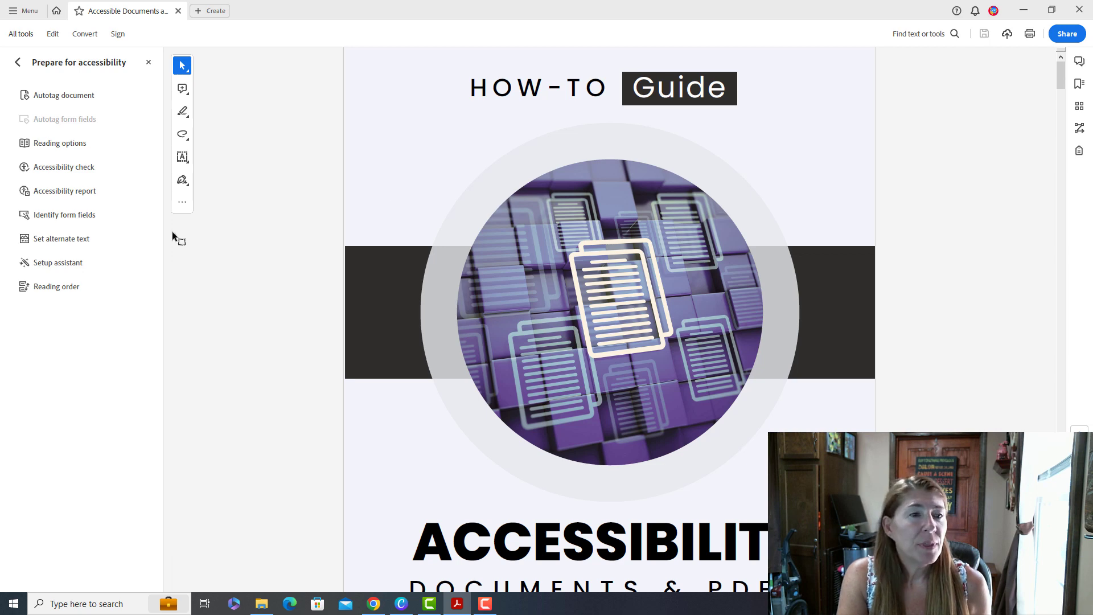
# Step: In Reading order, put ACCESSIBILITY first and HOW-TO Guide above the image on page 1, then select HOW-TO Guide
pyautogui.click(55, 286)
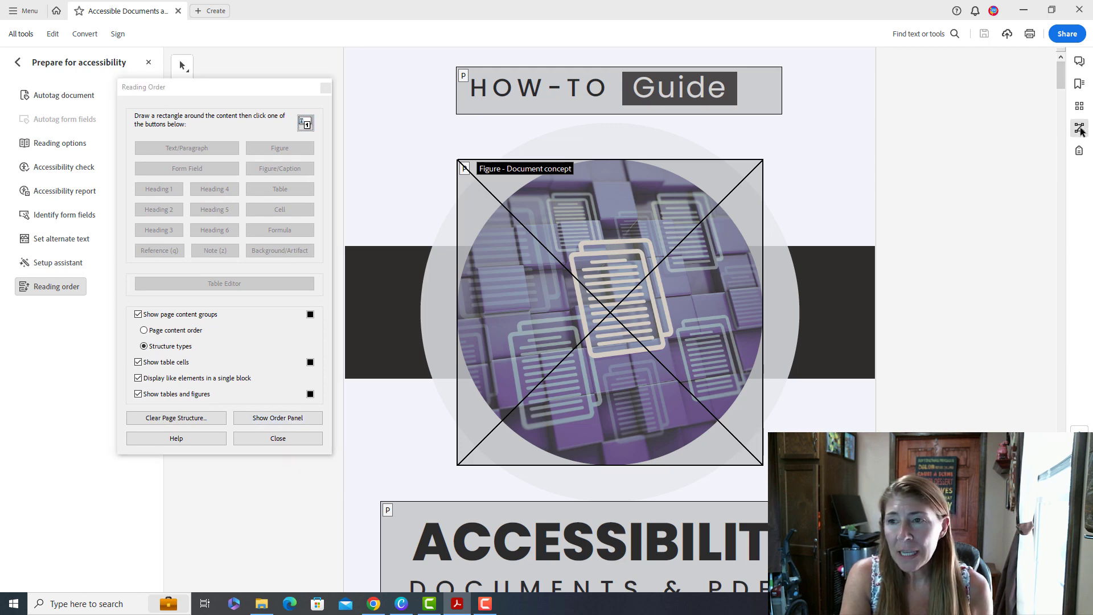
pyautogui.click(277, 417)
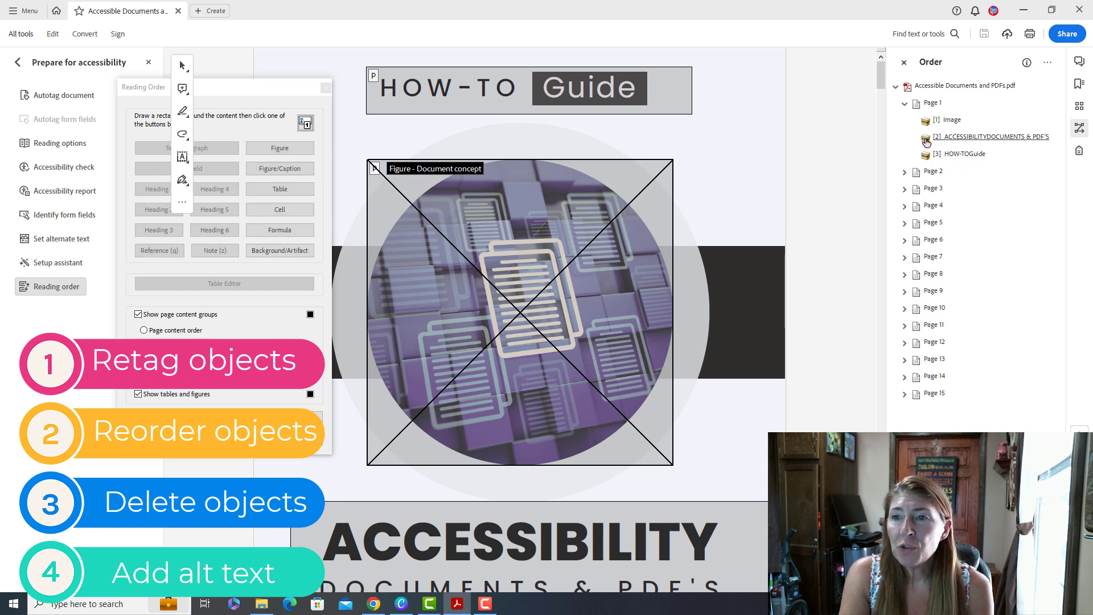
pyautogui.click(989, 136)
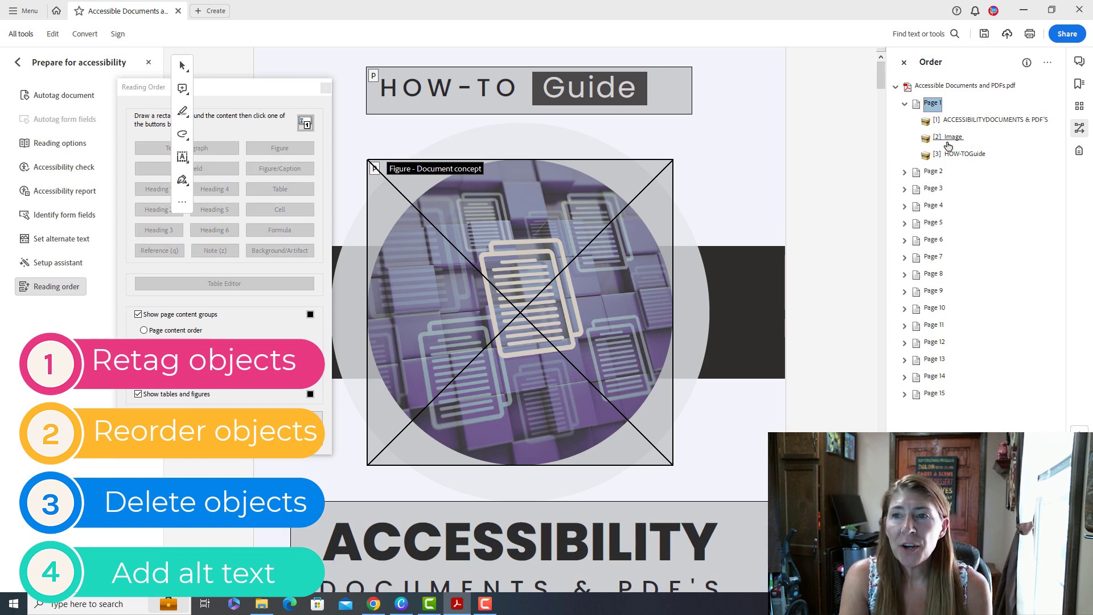
pyautogui.click(963, 154)
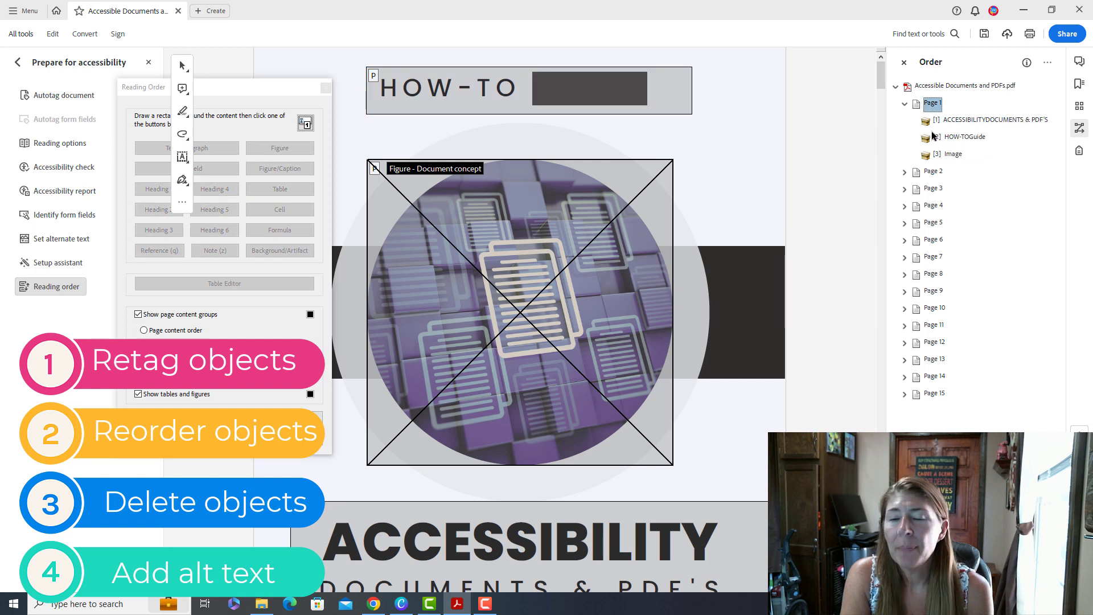
pyautogui.click(989, 120)
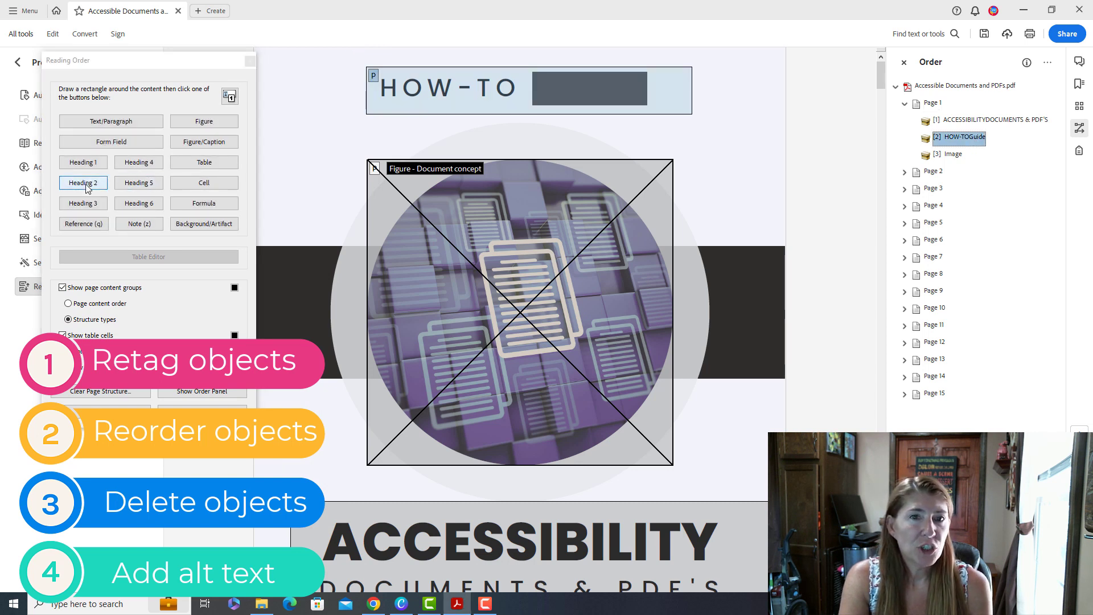
pyautogui.click(83, 182)
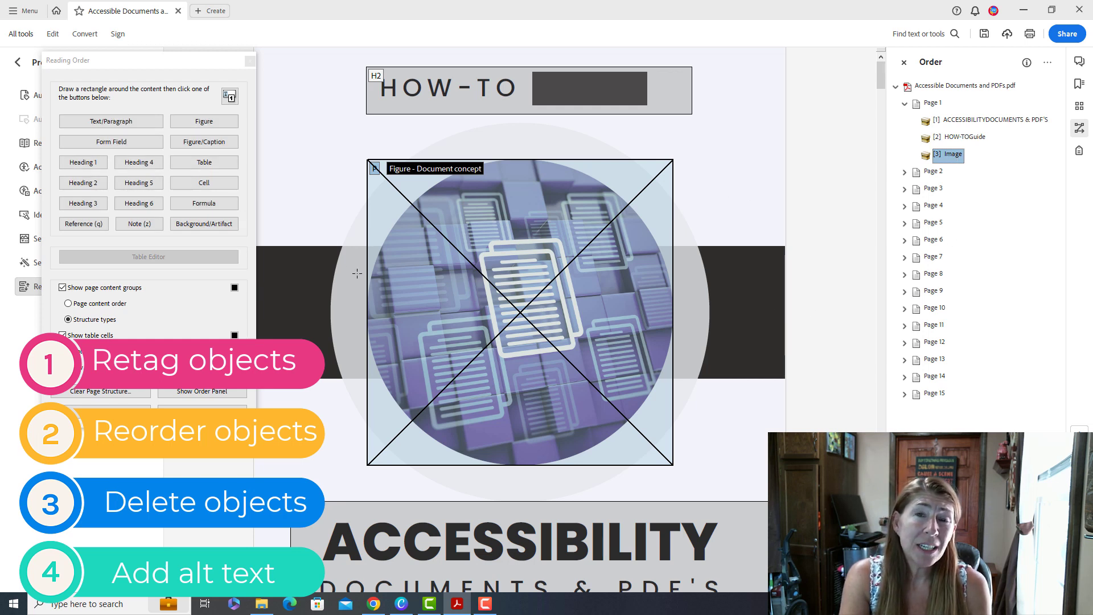
pyautogui.moveTo(766, 377)
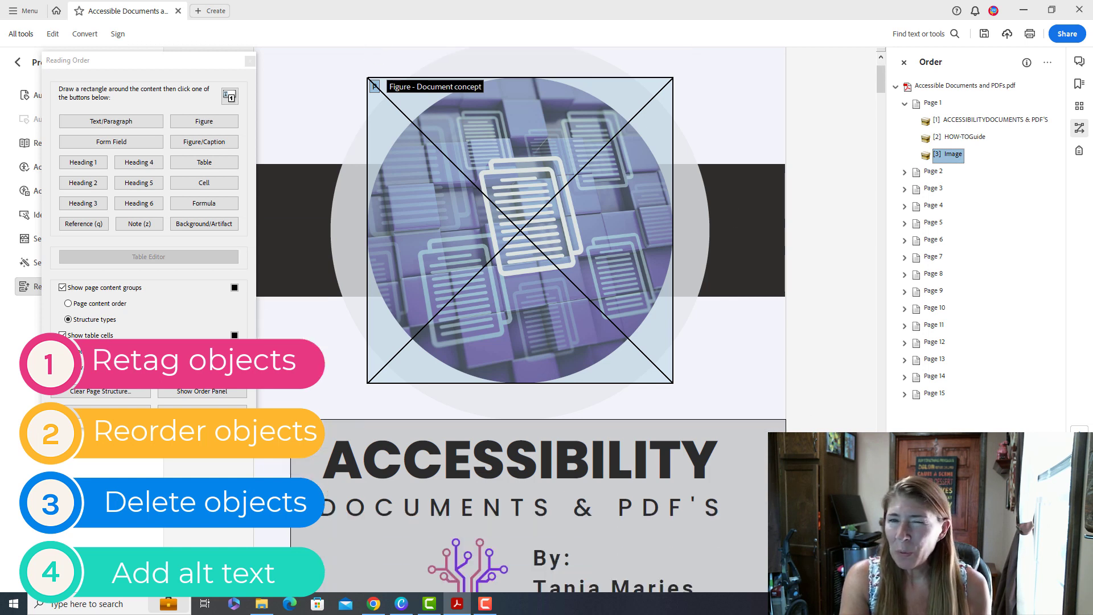
pyautogui.scroll(-3)
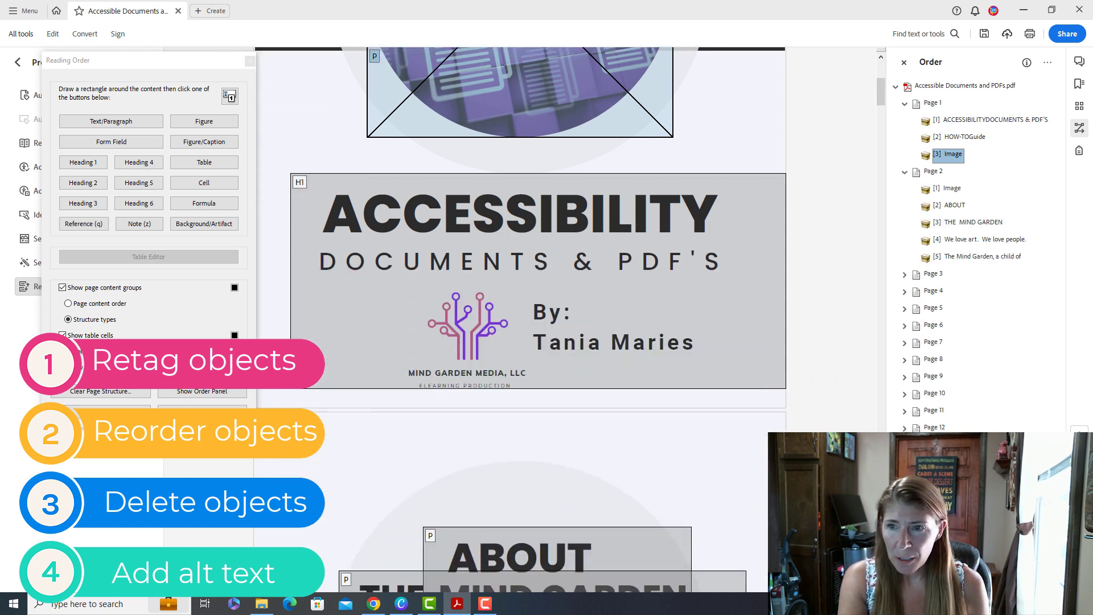
pyautogui.scroll(-3)
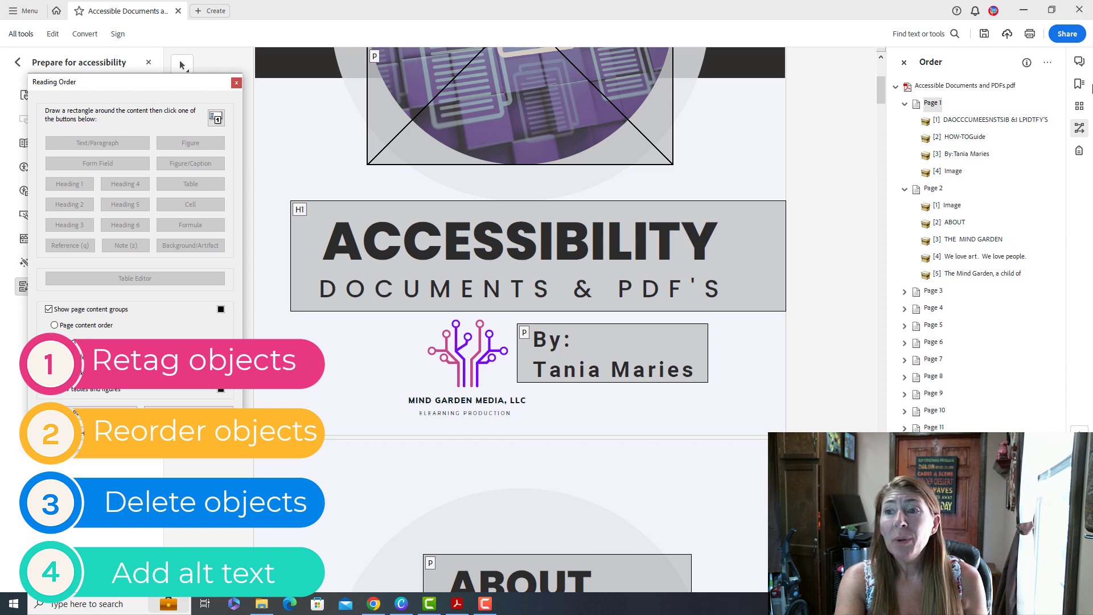
pyautogui.click(1079, 146)
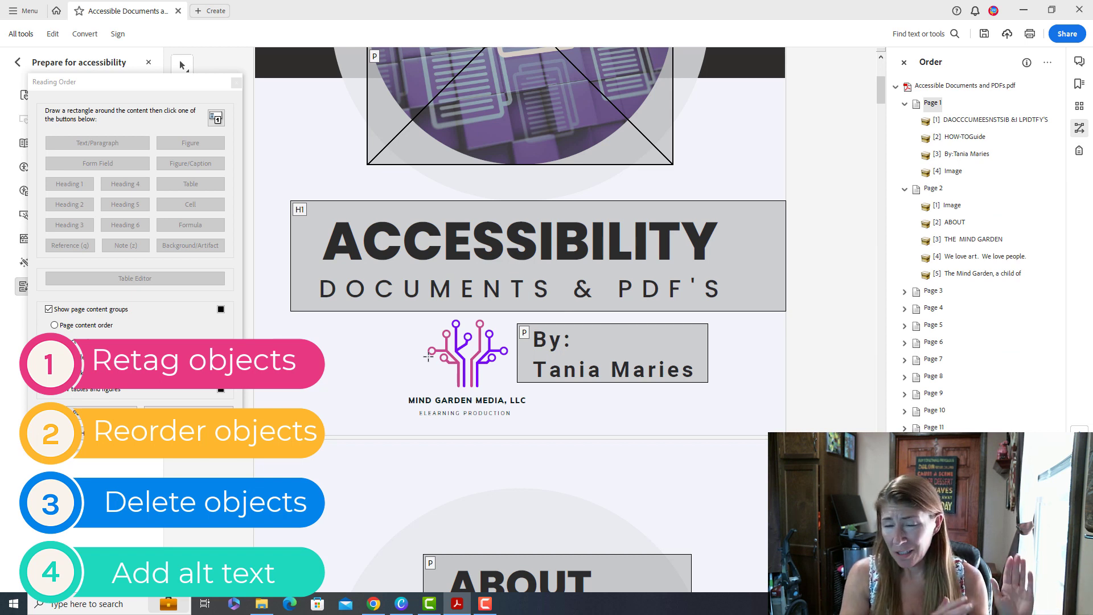
pyautogui.moveTo(193, 531)
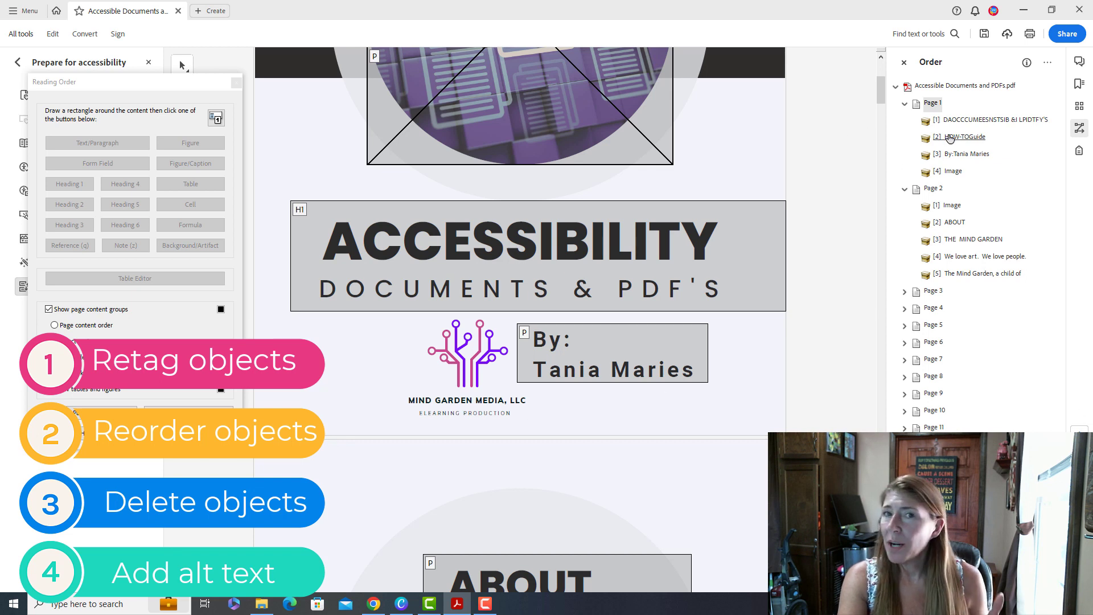
pyautogui.moveTo(1077, 151)
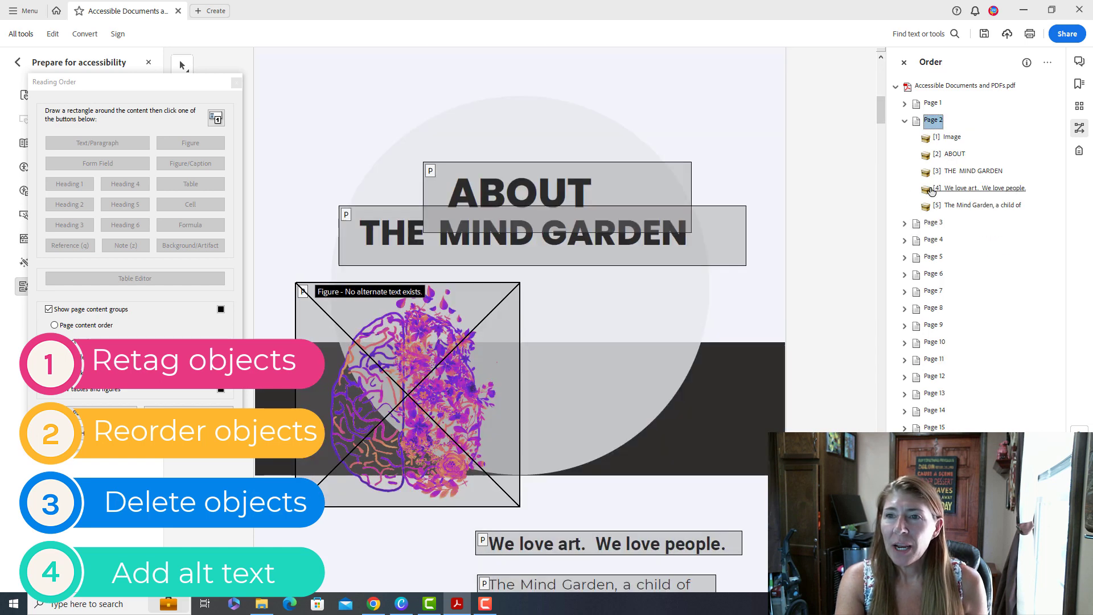
# Step: Move ABOUT ahead of the image on page 2 and tag the ABOUT THE MIND GARDEN title as one Heading 2
pyautogui.click(956, 154)
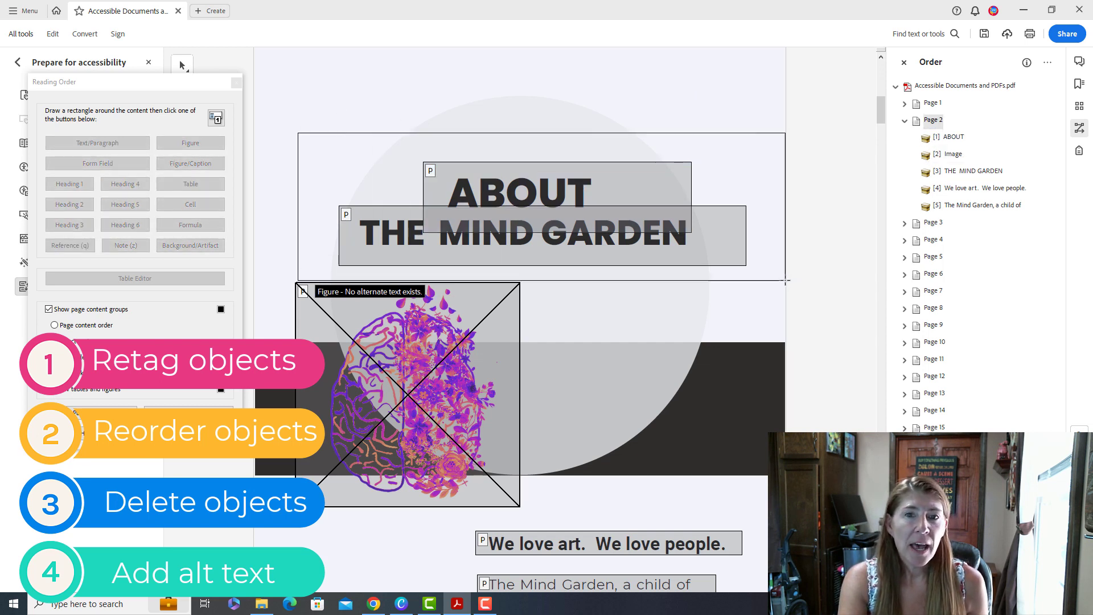
pyautogui.click(69, 204)
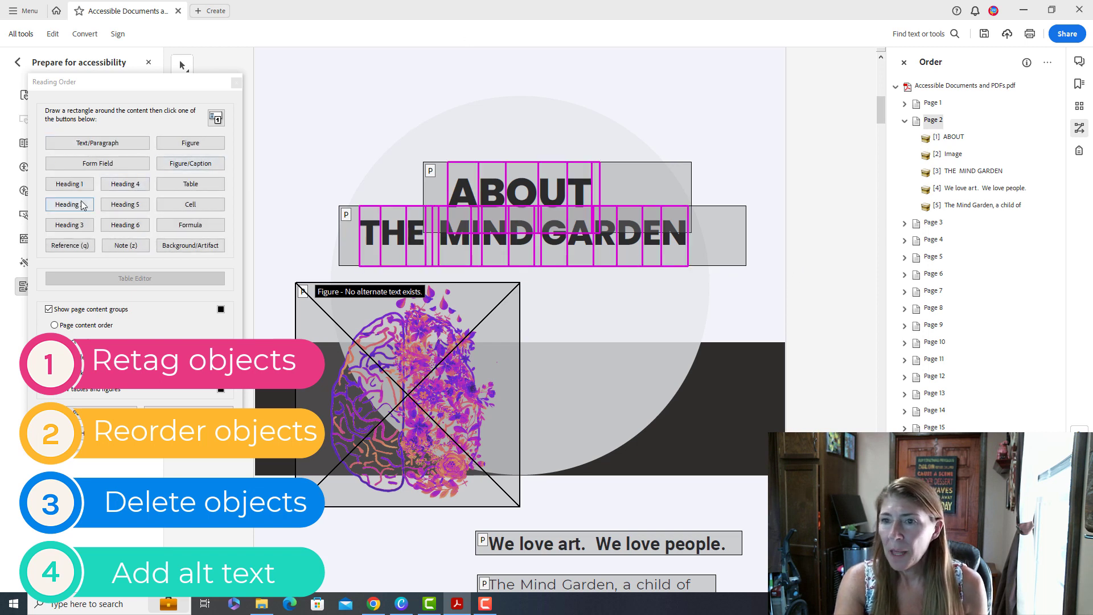
pyautogui.click(69, 204)
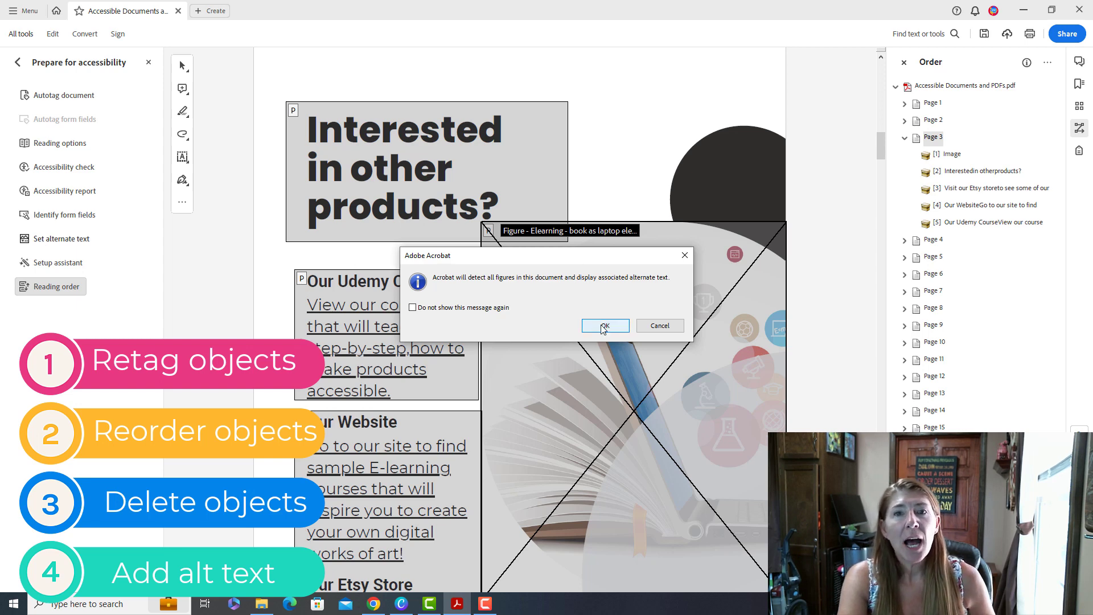
# Step: Rewrite image 1's alt text starting 'Documents spe' and describe image 2 as 'A colored brain blooming wi'
pyautogui.click(603, 326)
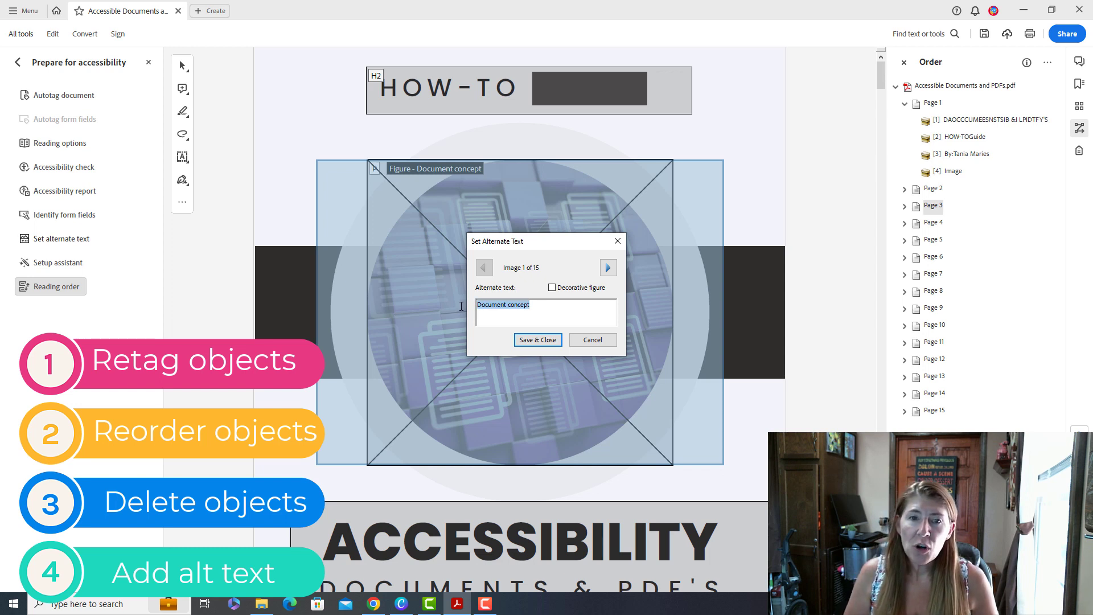
pyautogui.write('Documents spe')
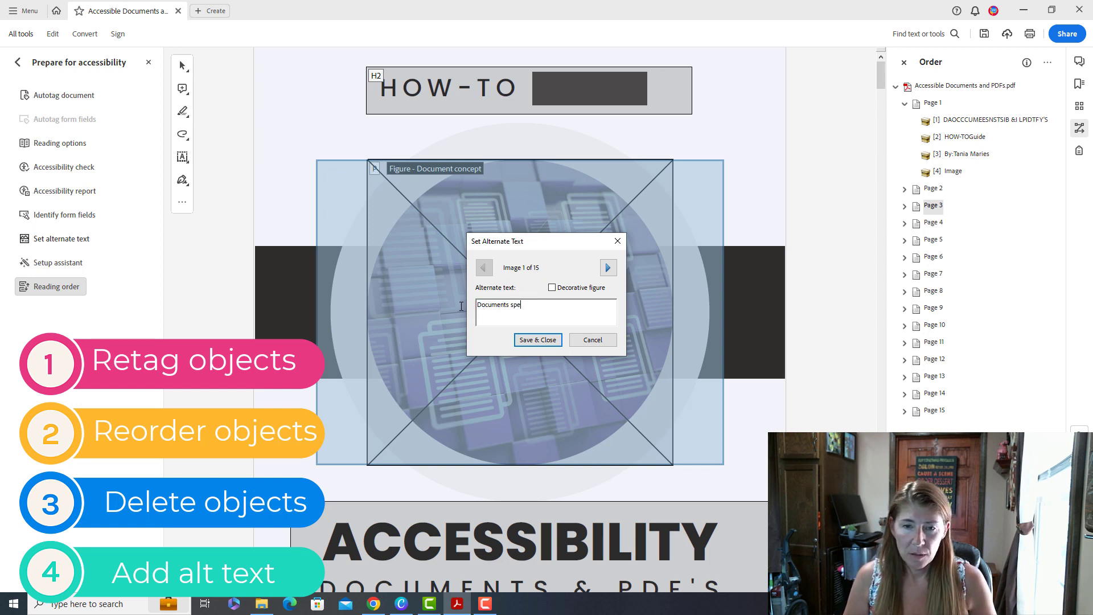
pyautogui.click(607, 266)
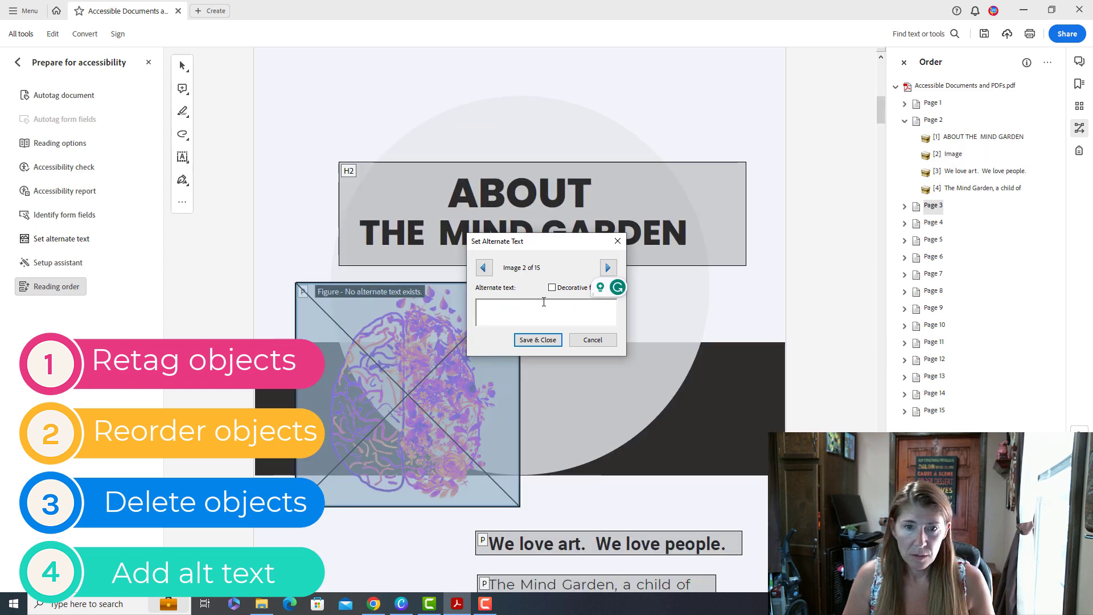
pyautogui.write('A colored brain blooming wi')
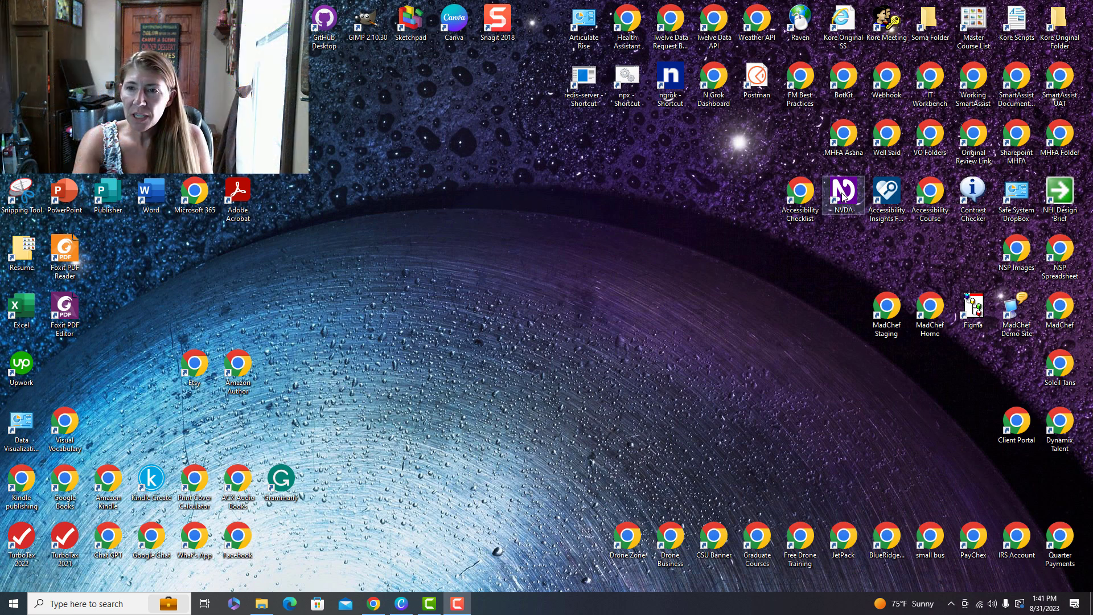
# Step: Launch the NVDA screen reader and dismiss its welcome dialog
pyautogui.doubleClick(842, 193)
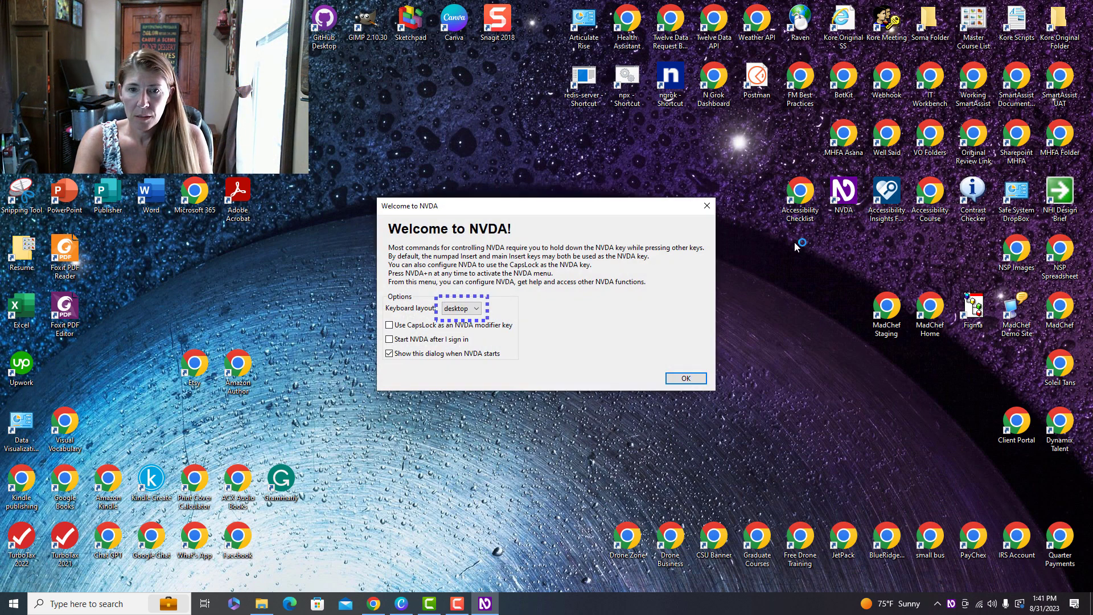
pyautogui.click(684, 377)
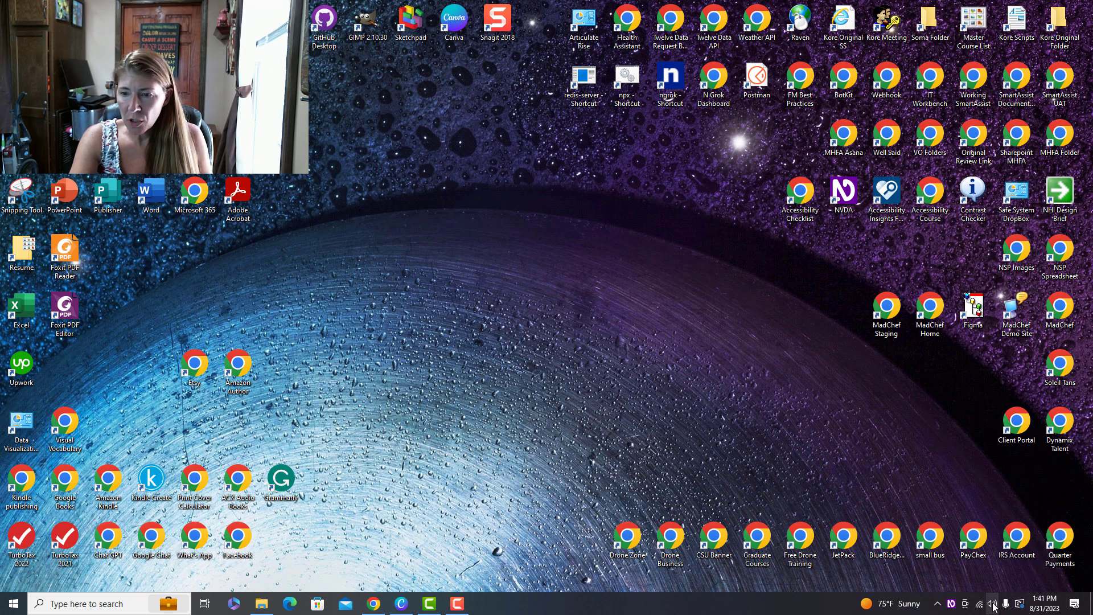
pyautogui.click(993, 604)
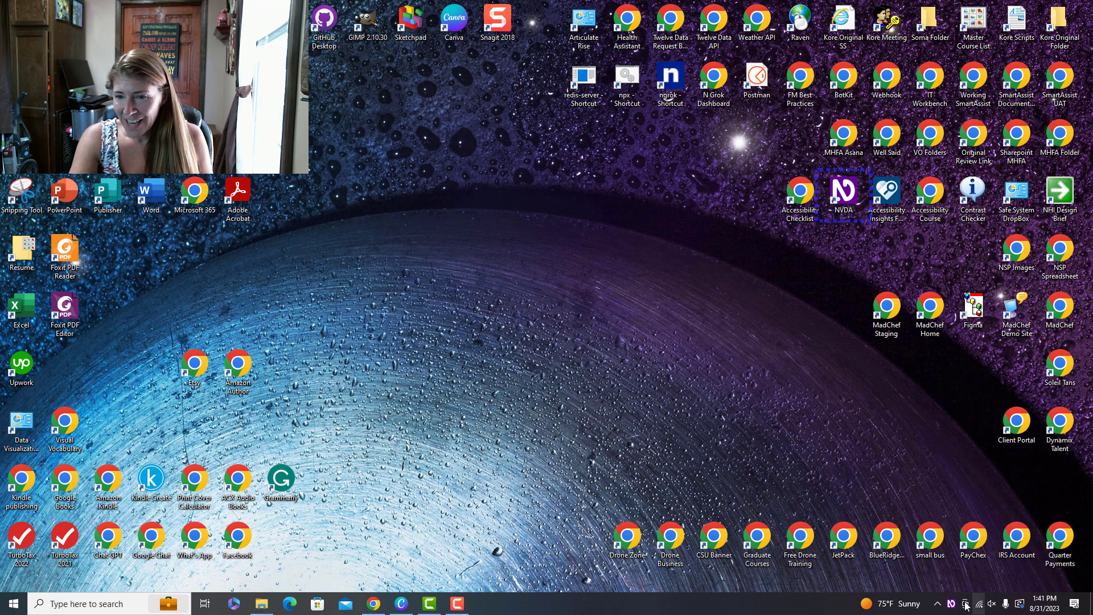
# Step: From the NVDA tray menu, open Tools > Speech viewer to show spoken output as text
pyautogui.rightClick(967, 603)
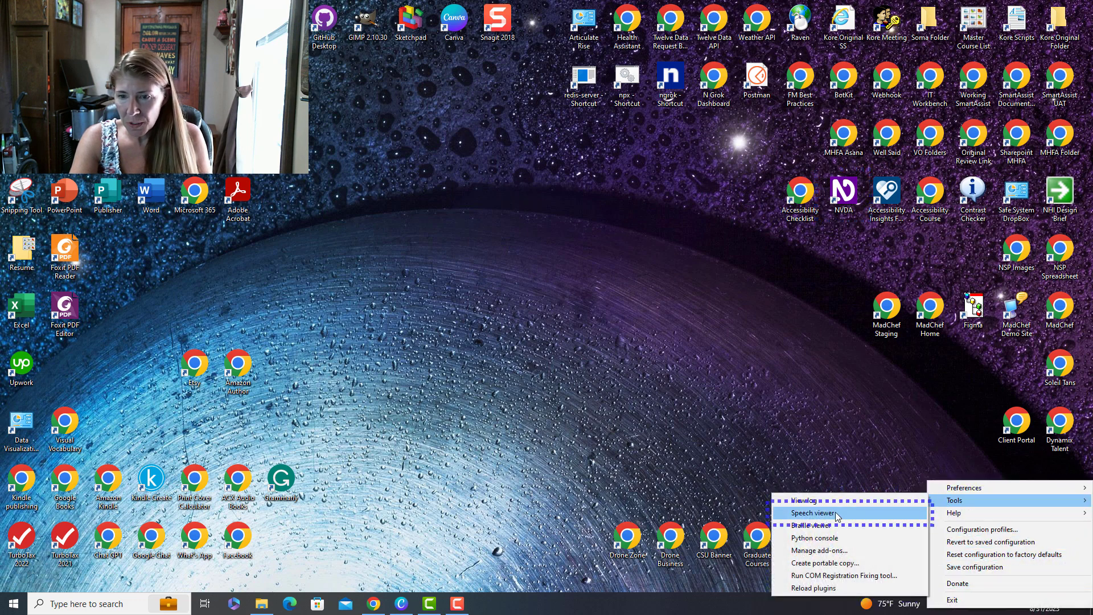
pyautogui.click(810, 514)
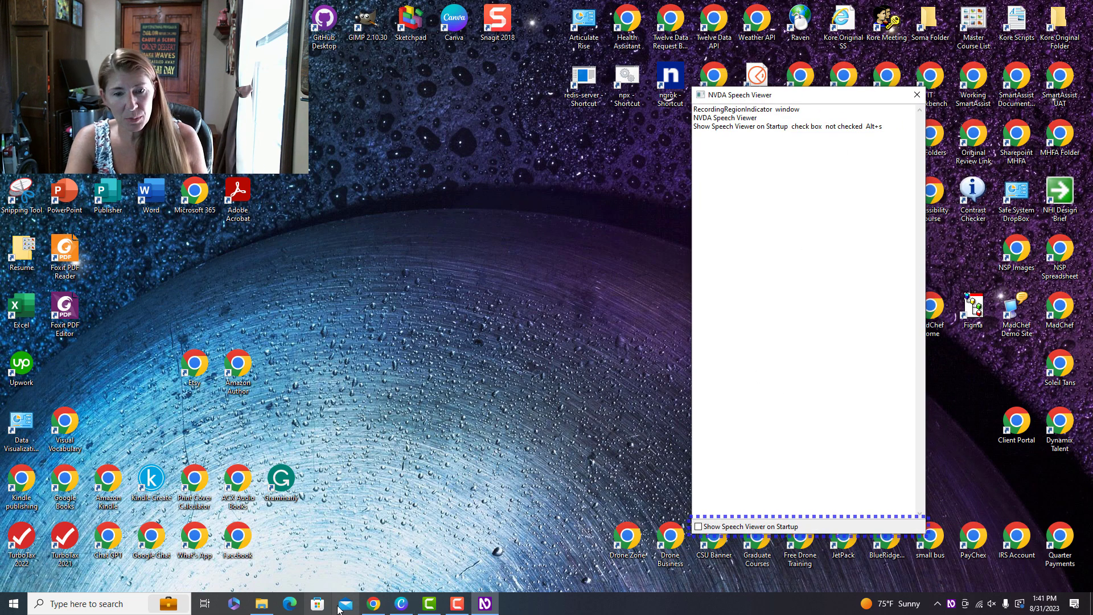
# Step: Return to the tagged guide and scroll pages 1–3 so NVDA reads the cover, headings, image description and links
pyautogui.click(262, 603)
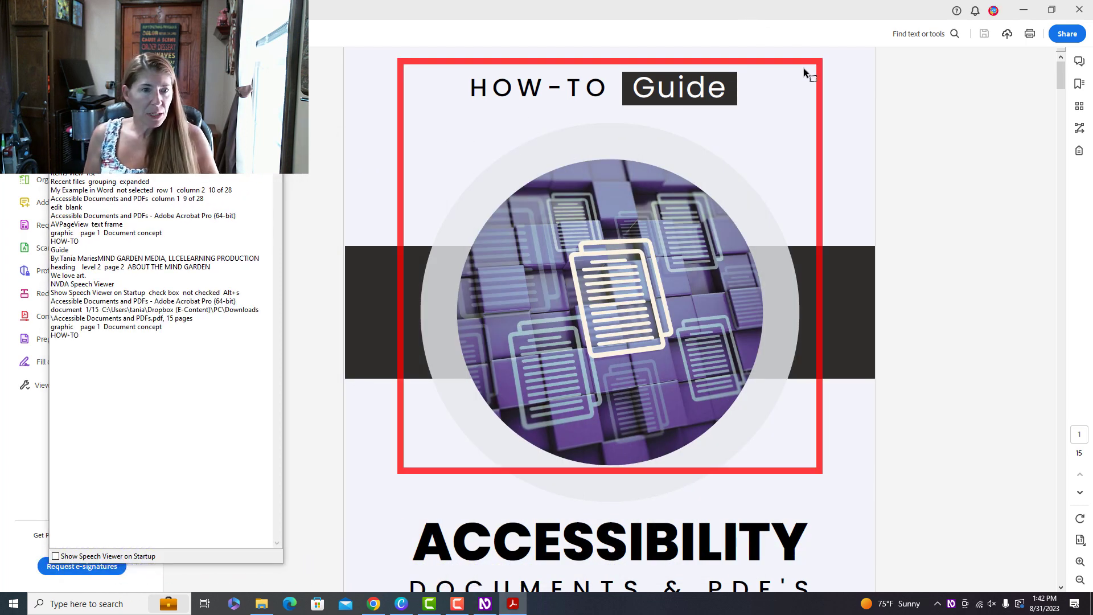
pyautogui.scroll(-3)
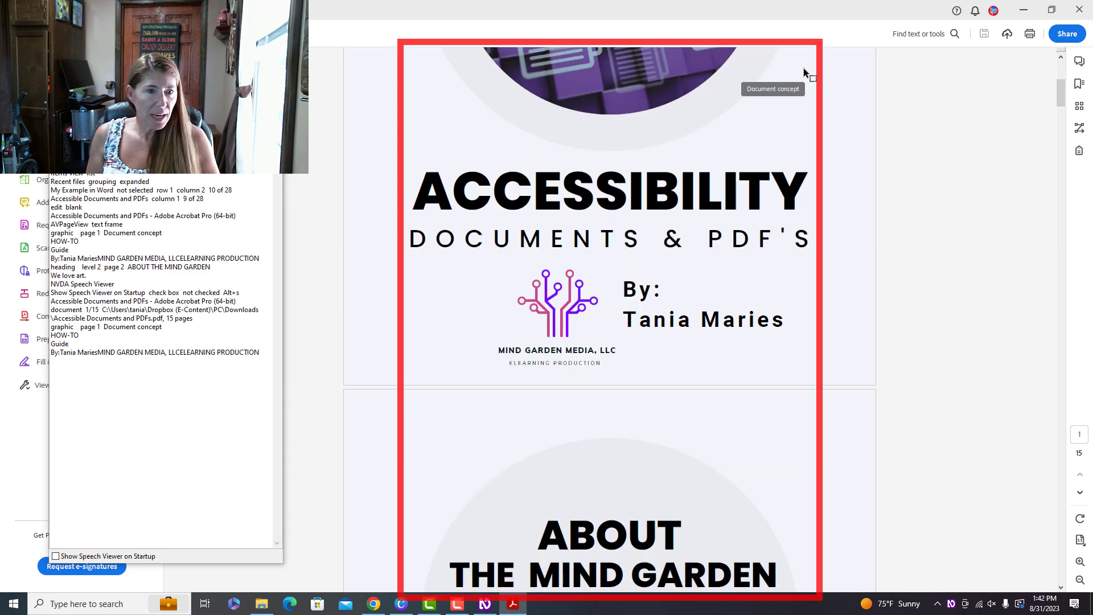
pyautogui.scroll(-3)
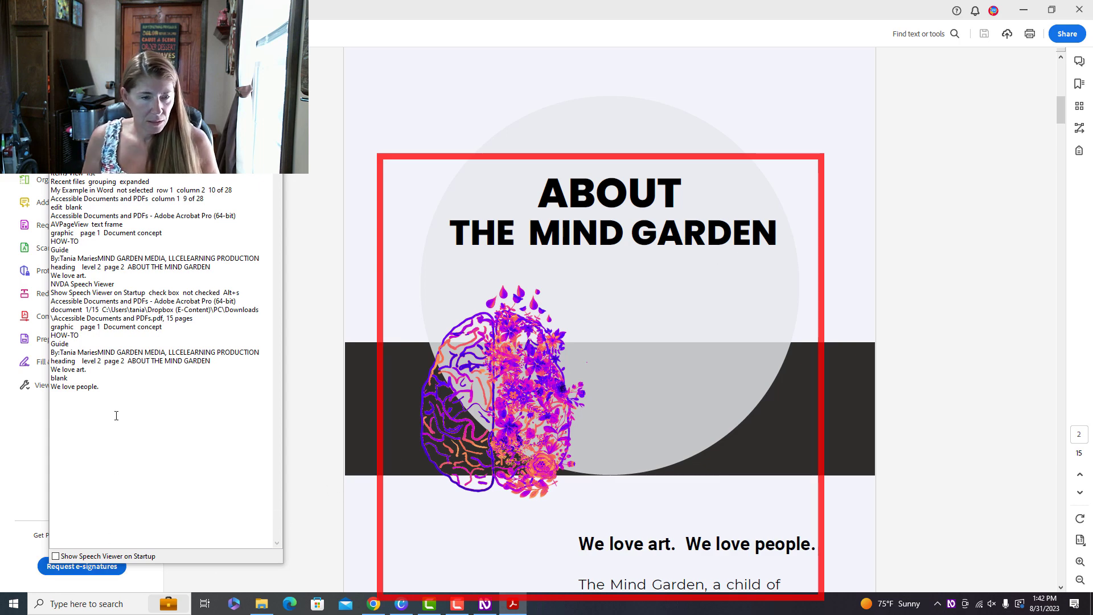
pyautogui.scroll(-3)
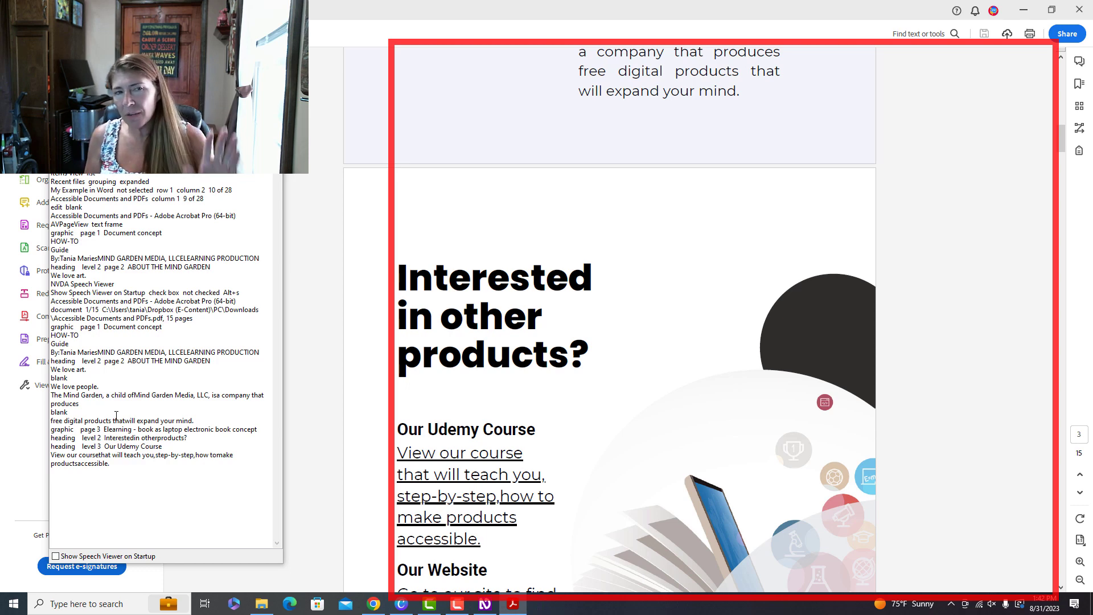
pyautogui.scroll(-3)
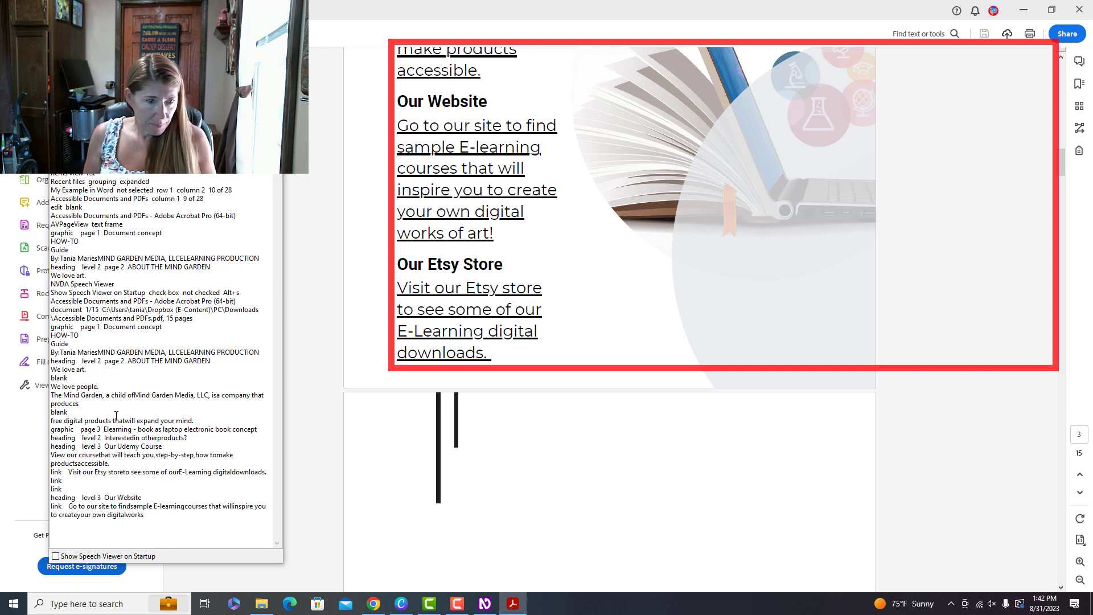
pyautogui.scroll(-3)
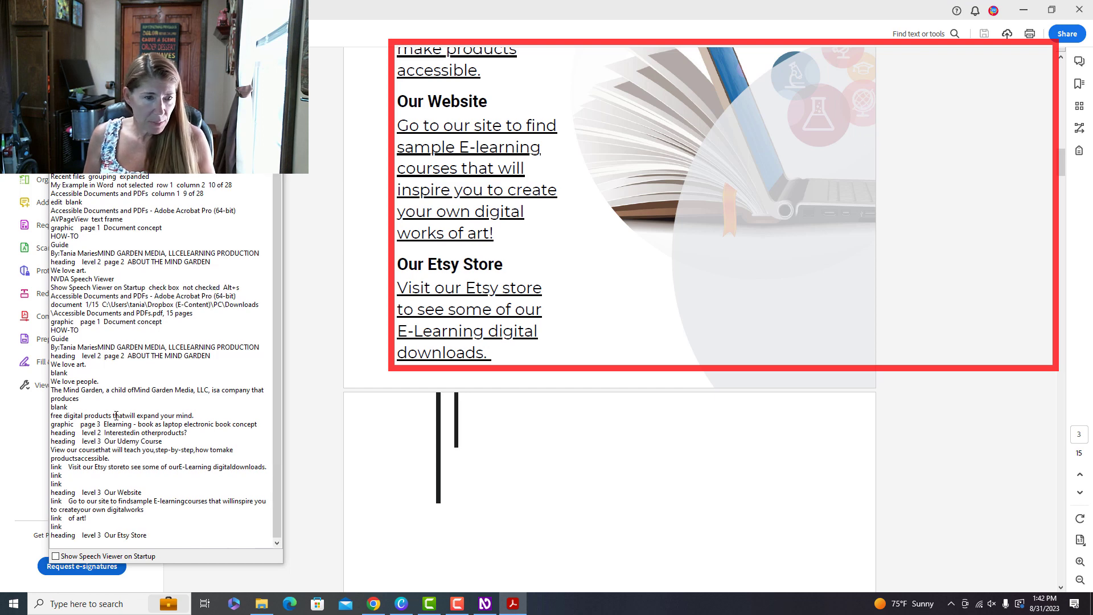
pyautogui.scroll(-3)
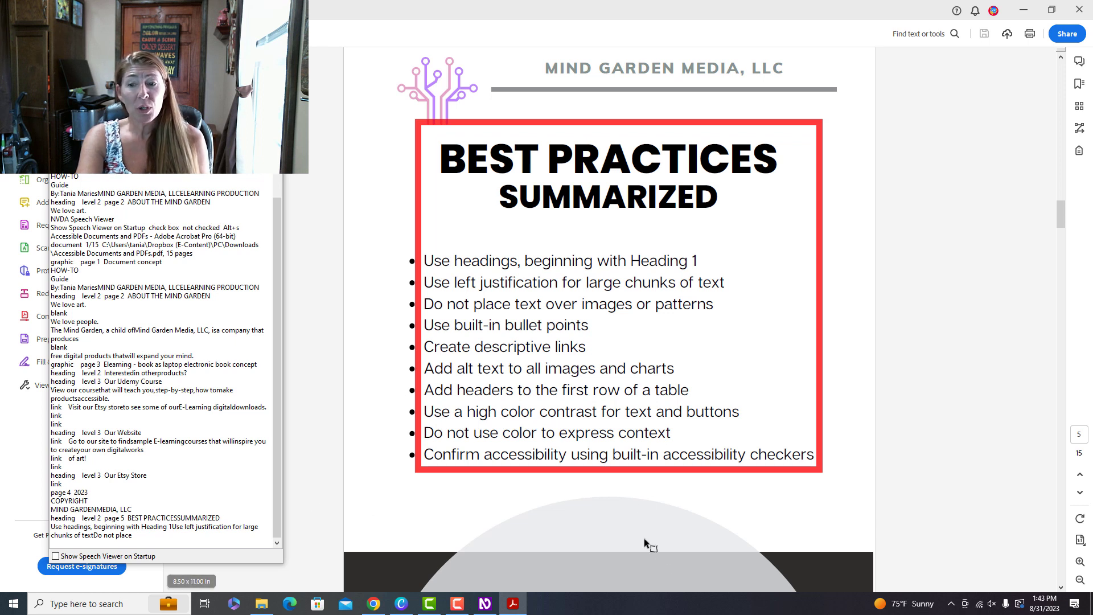
pyautogui.moveTo(515, 603)
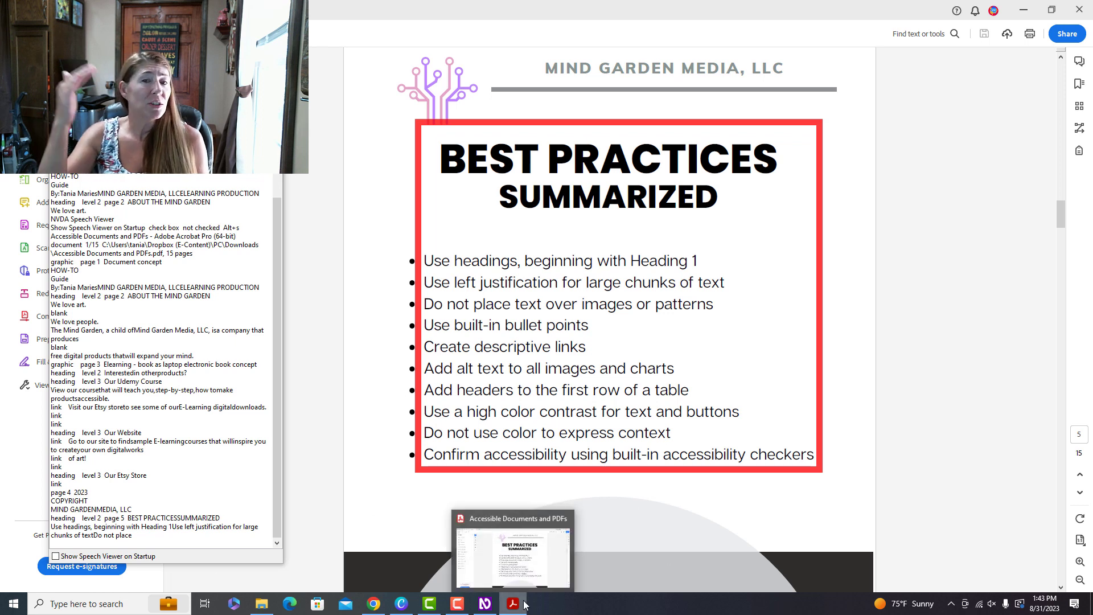